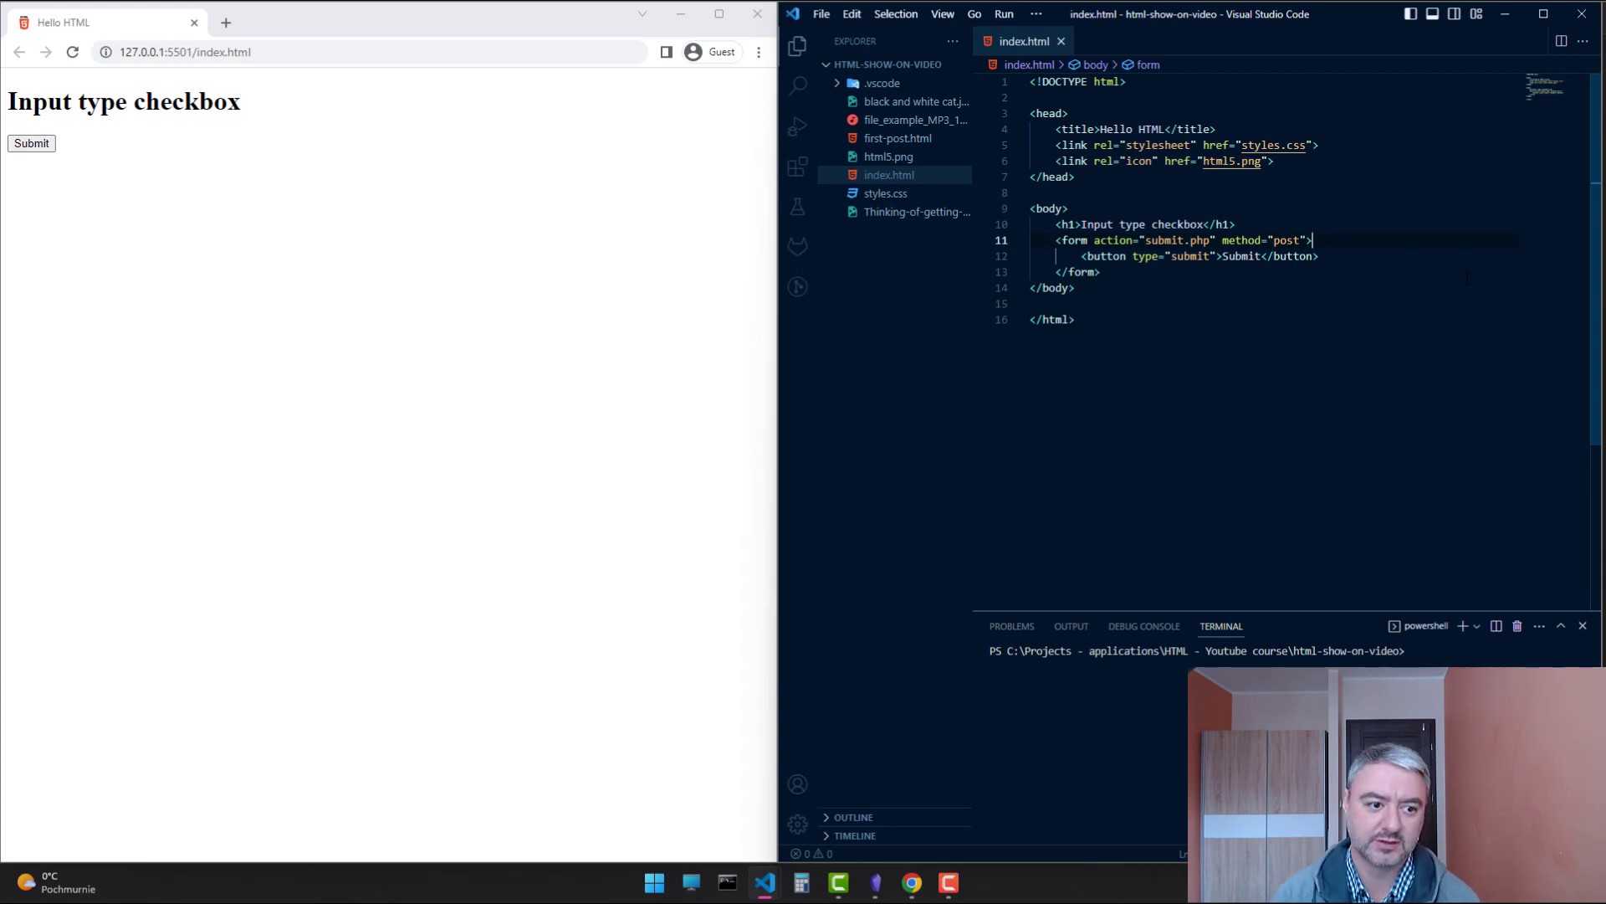
Add a label wrapping <input type="checkbox" name="hobby" value="reading"> inside the form
key("Enter")
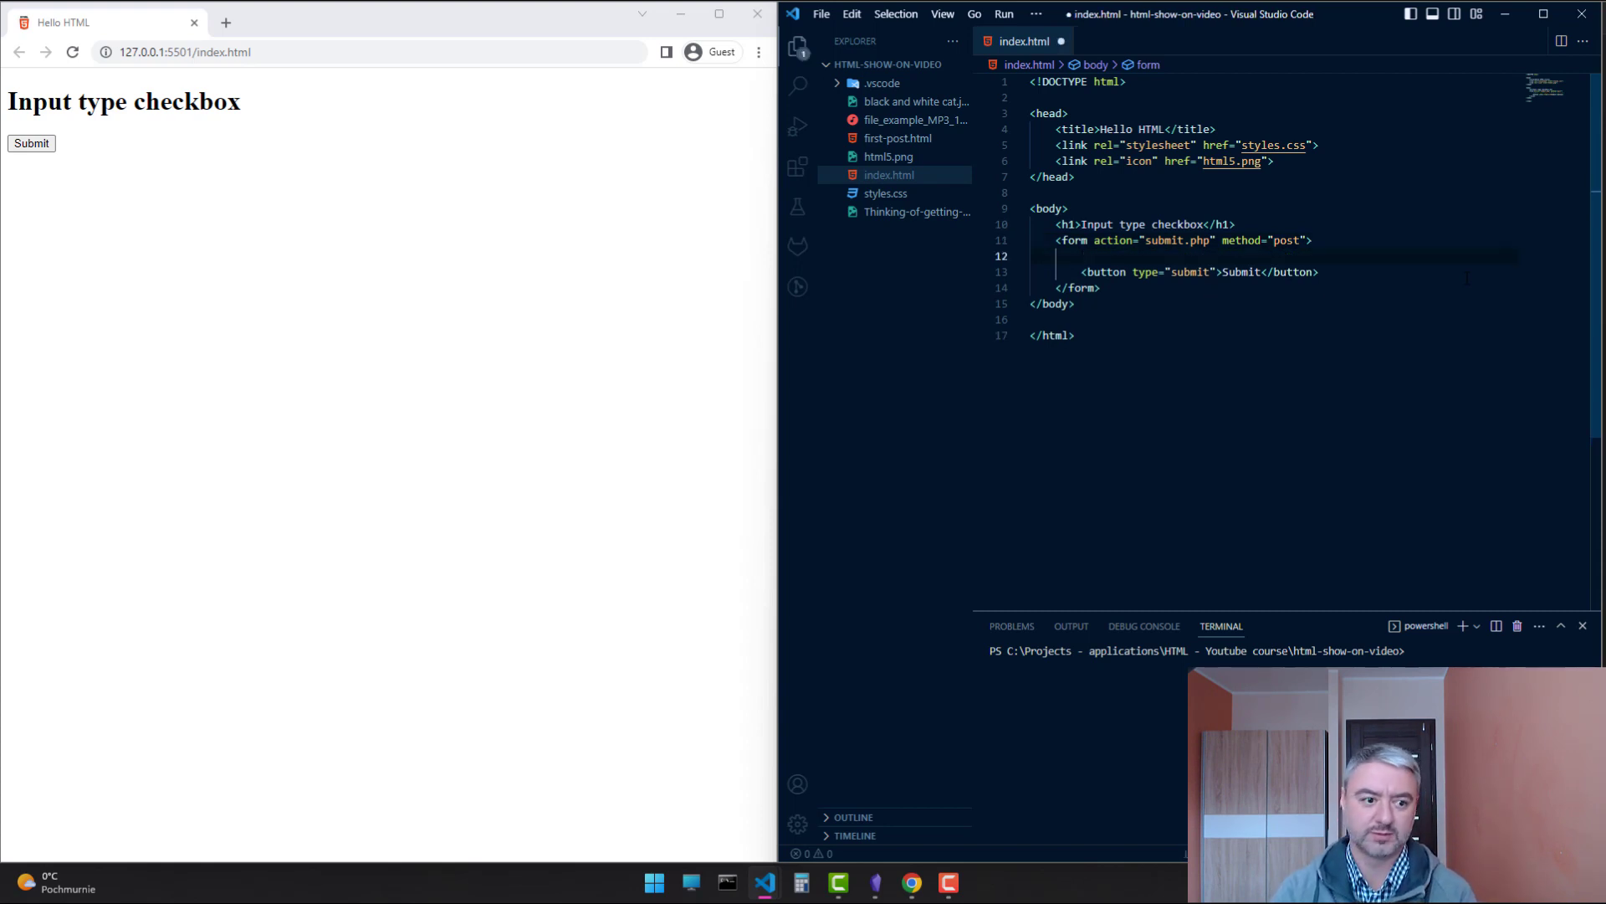
type("label></label>")
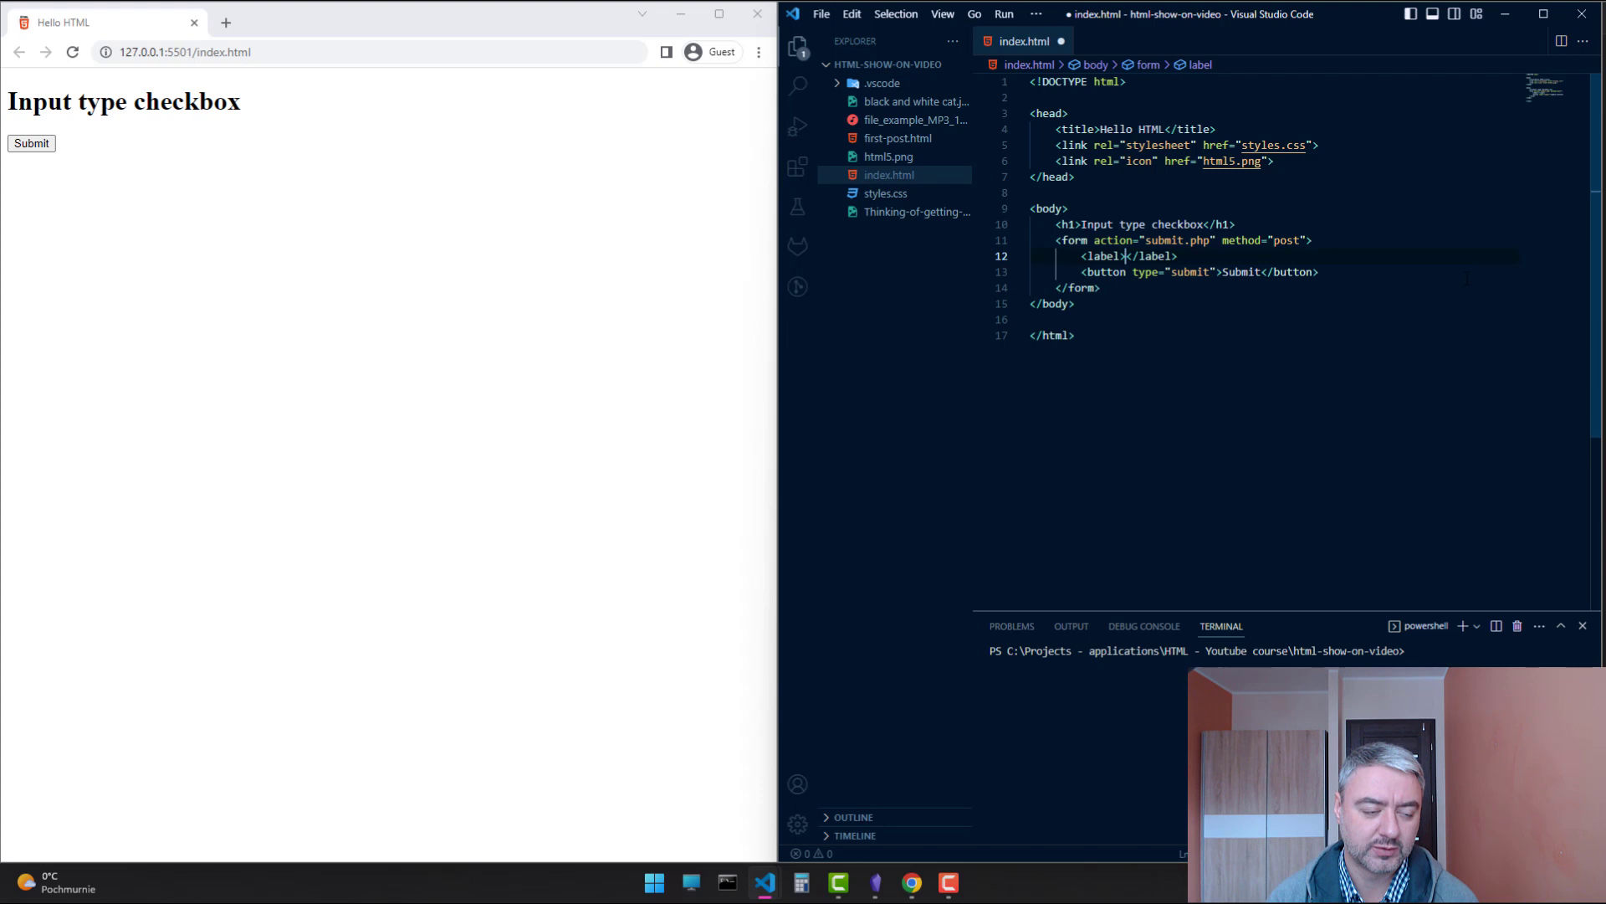
key("Enter")
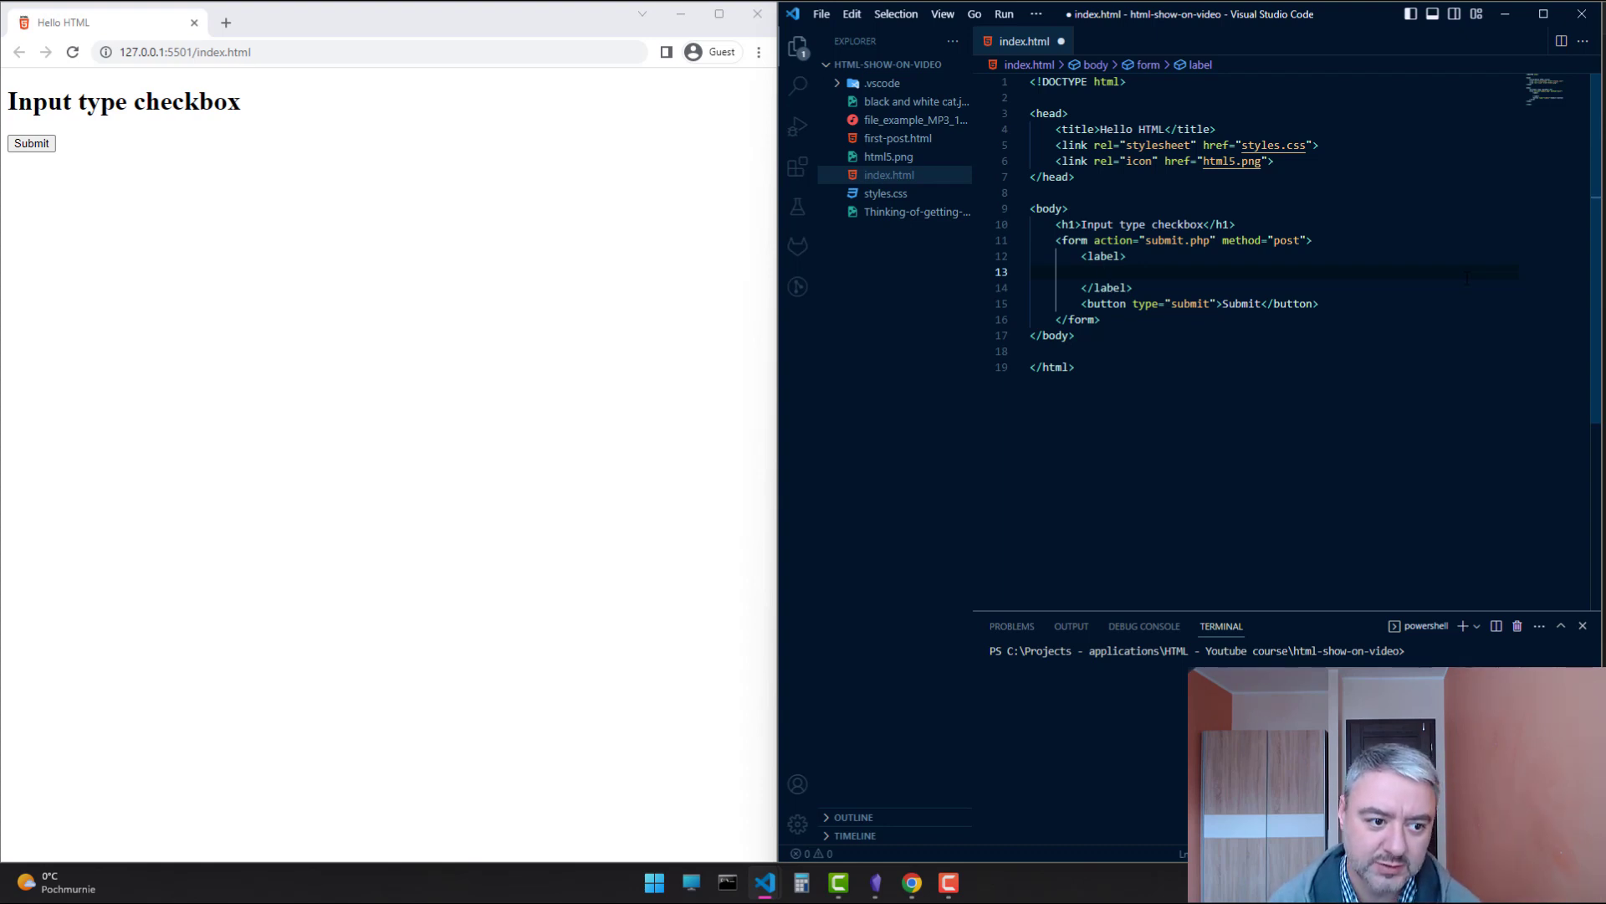
type("<l")
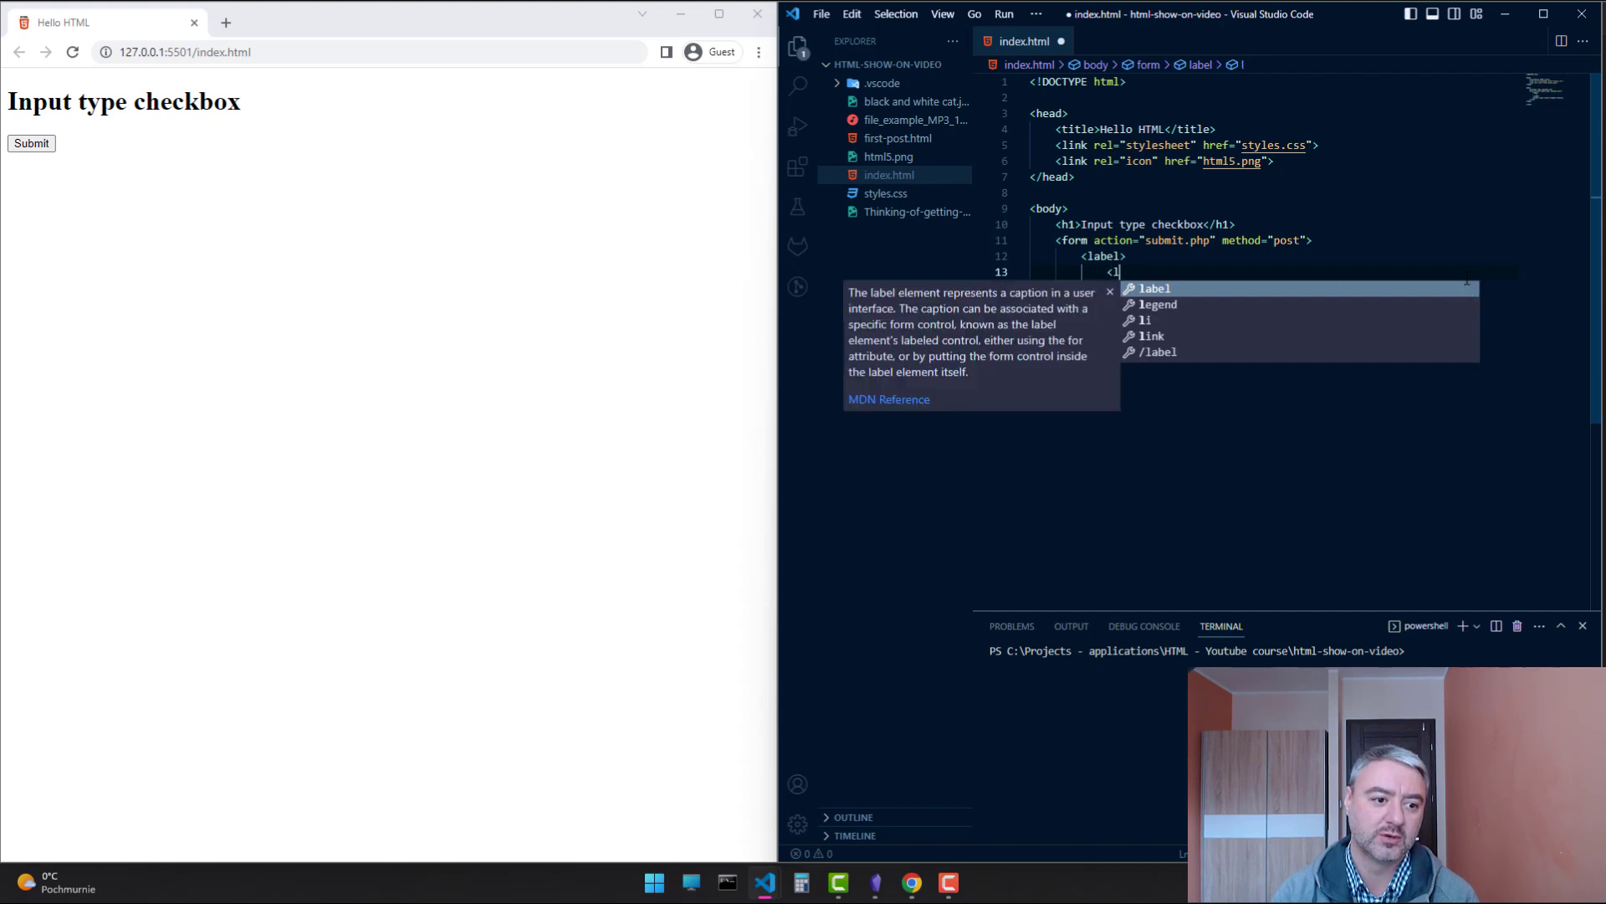
type("nput")
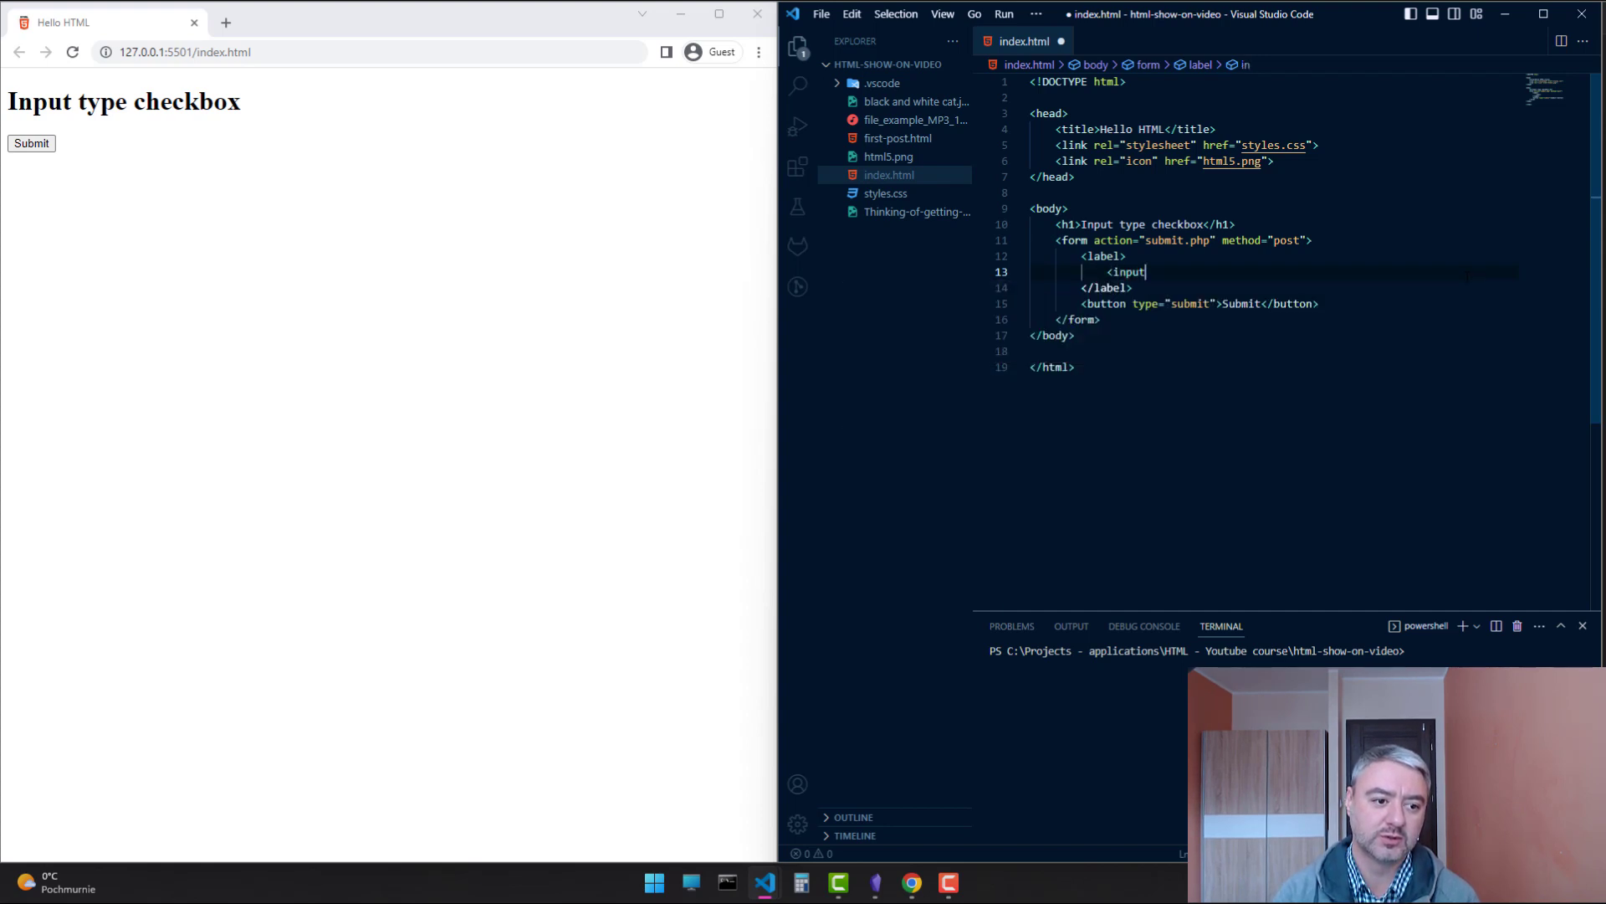
type(">")
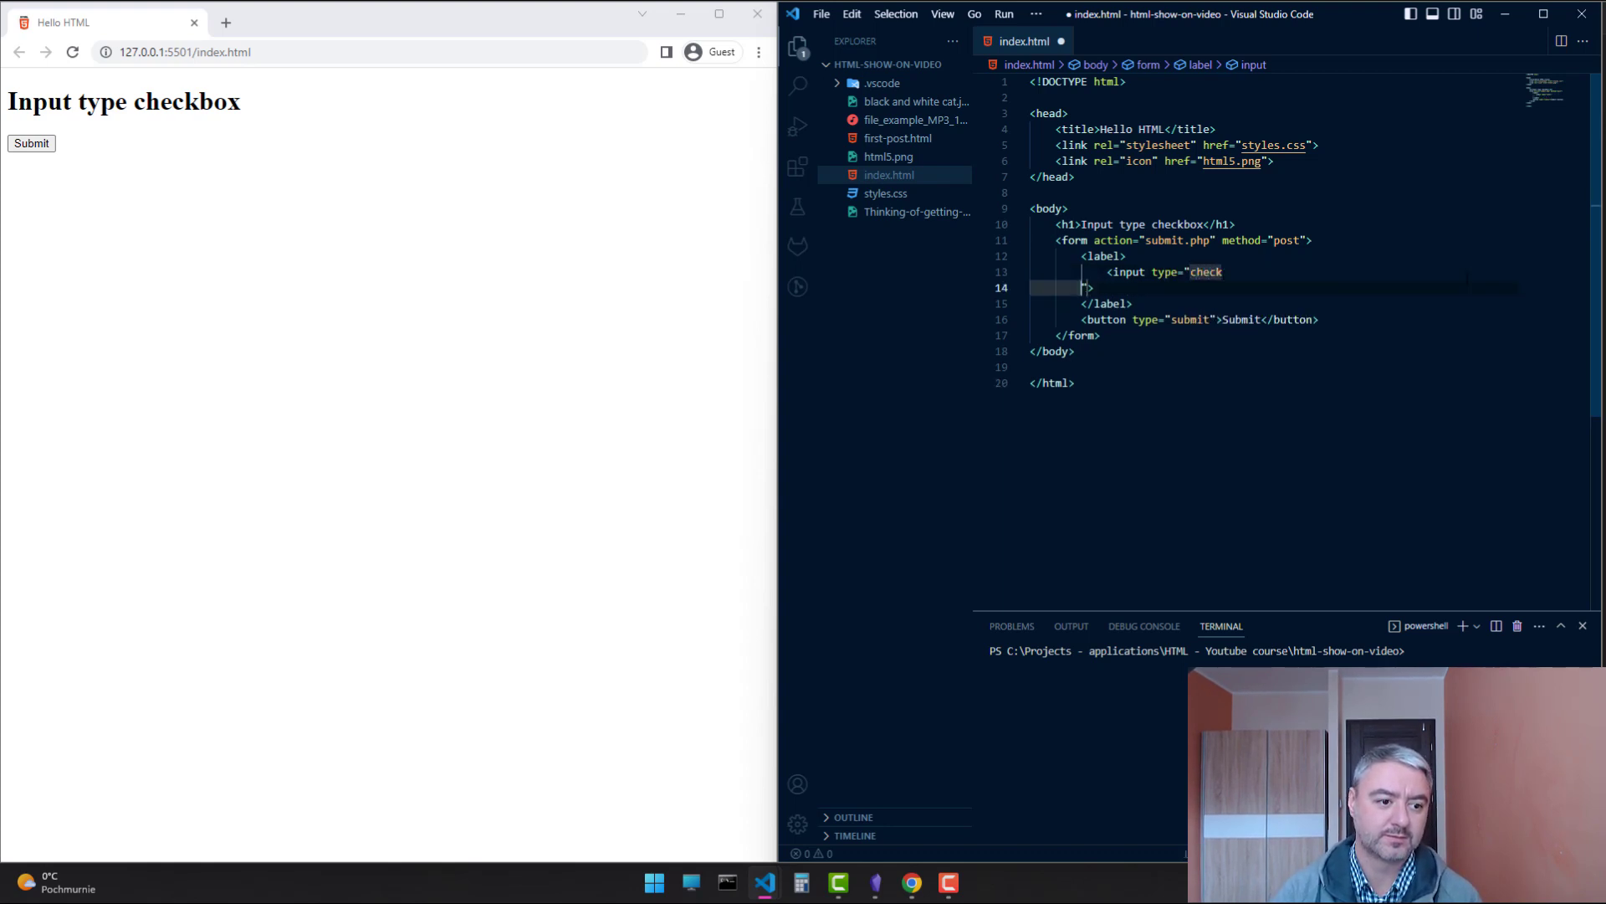
type("box\">")
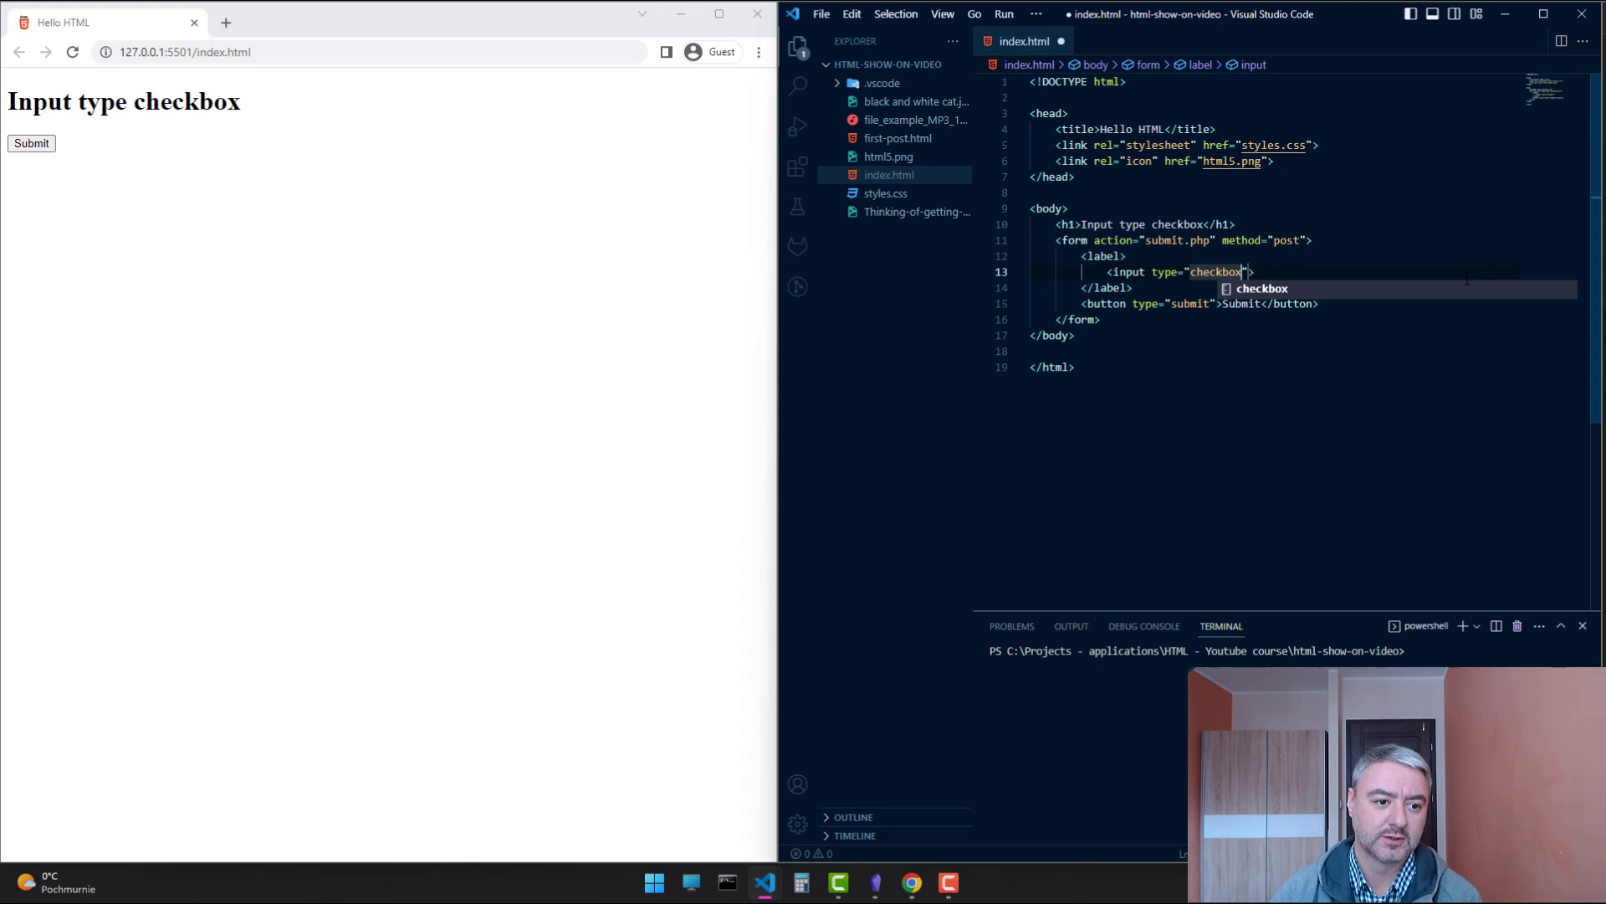
type("name=\"b")
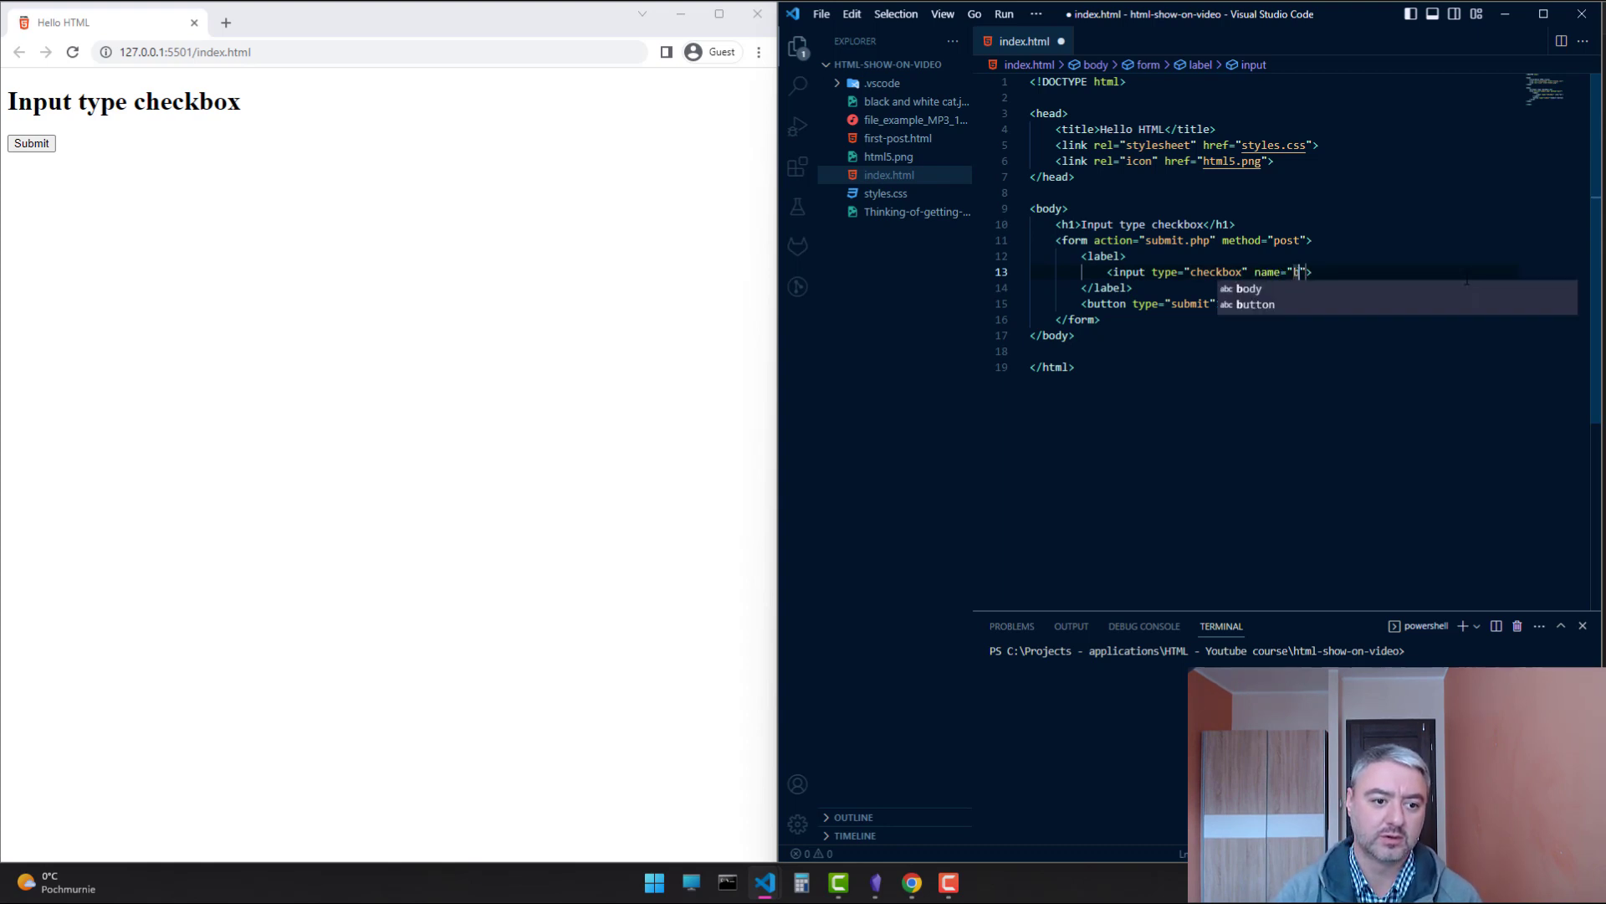
type("obby")
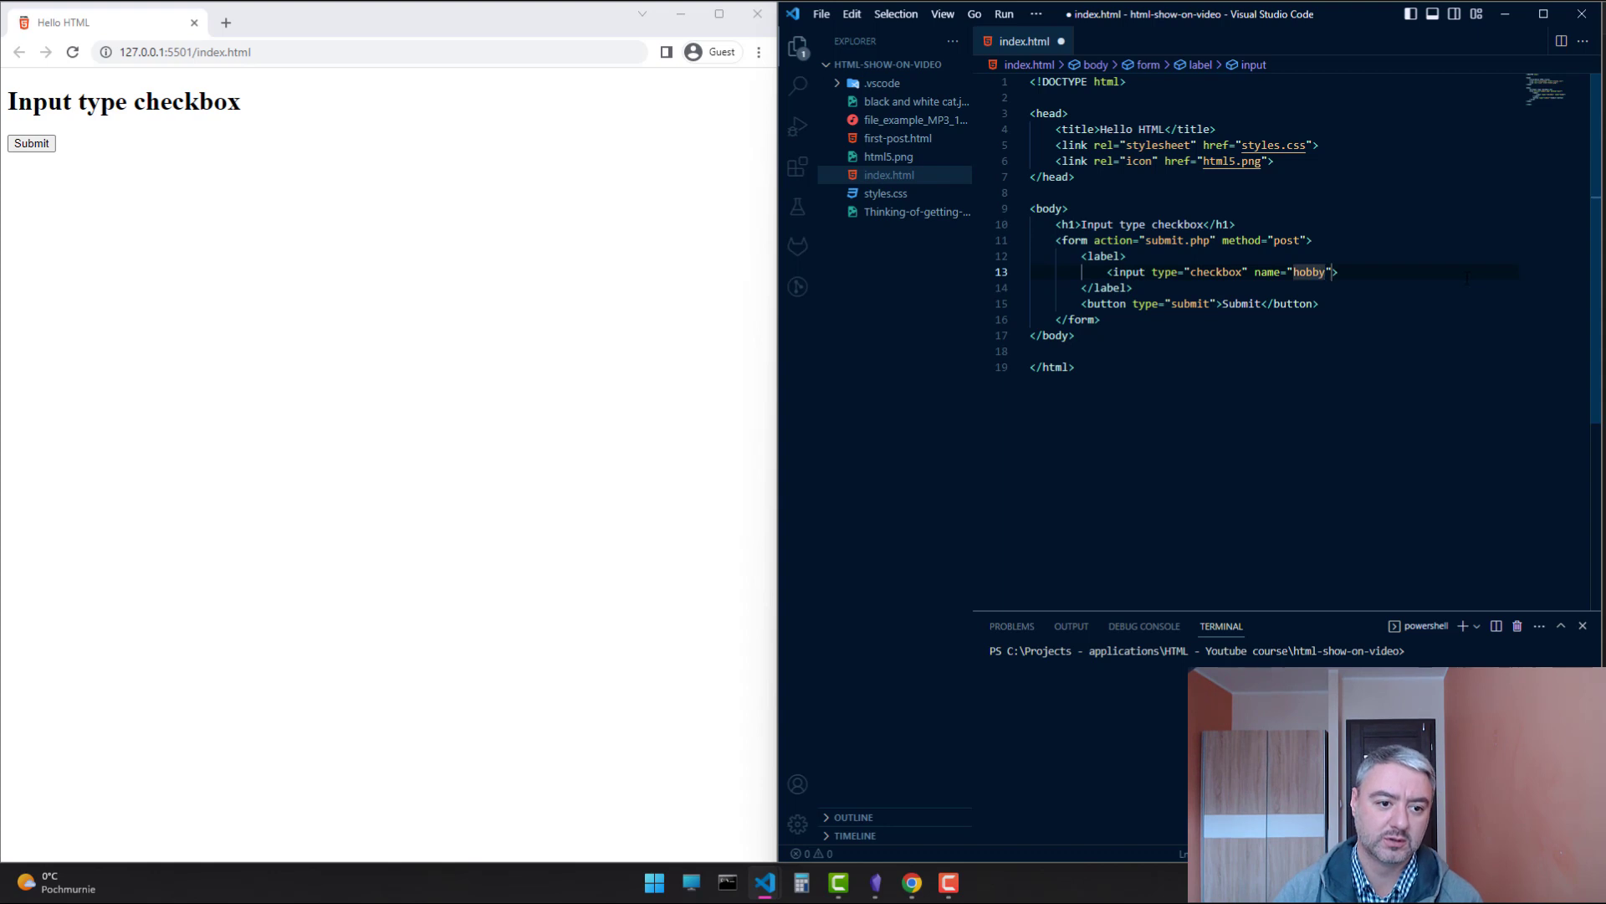
type("value=\"reading")
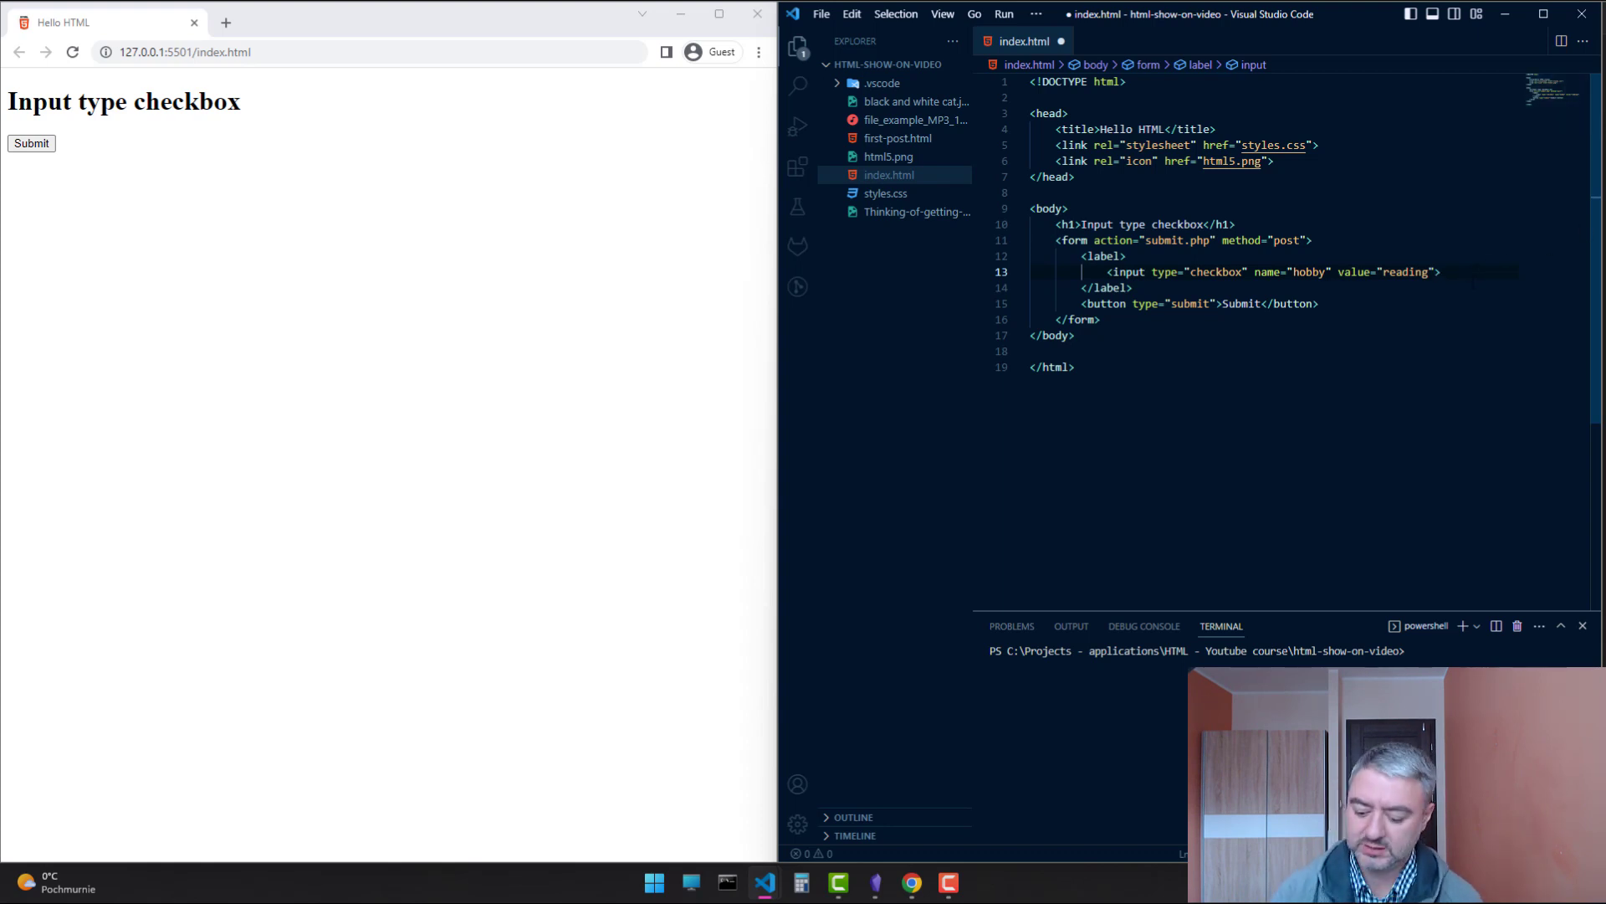
key("Enter")
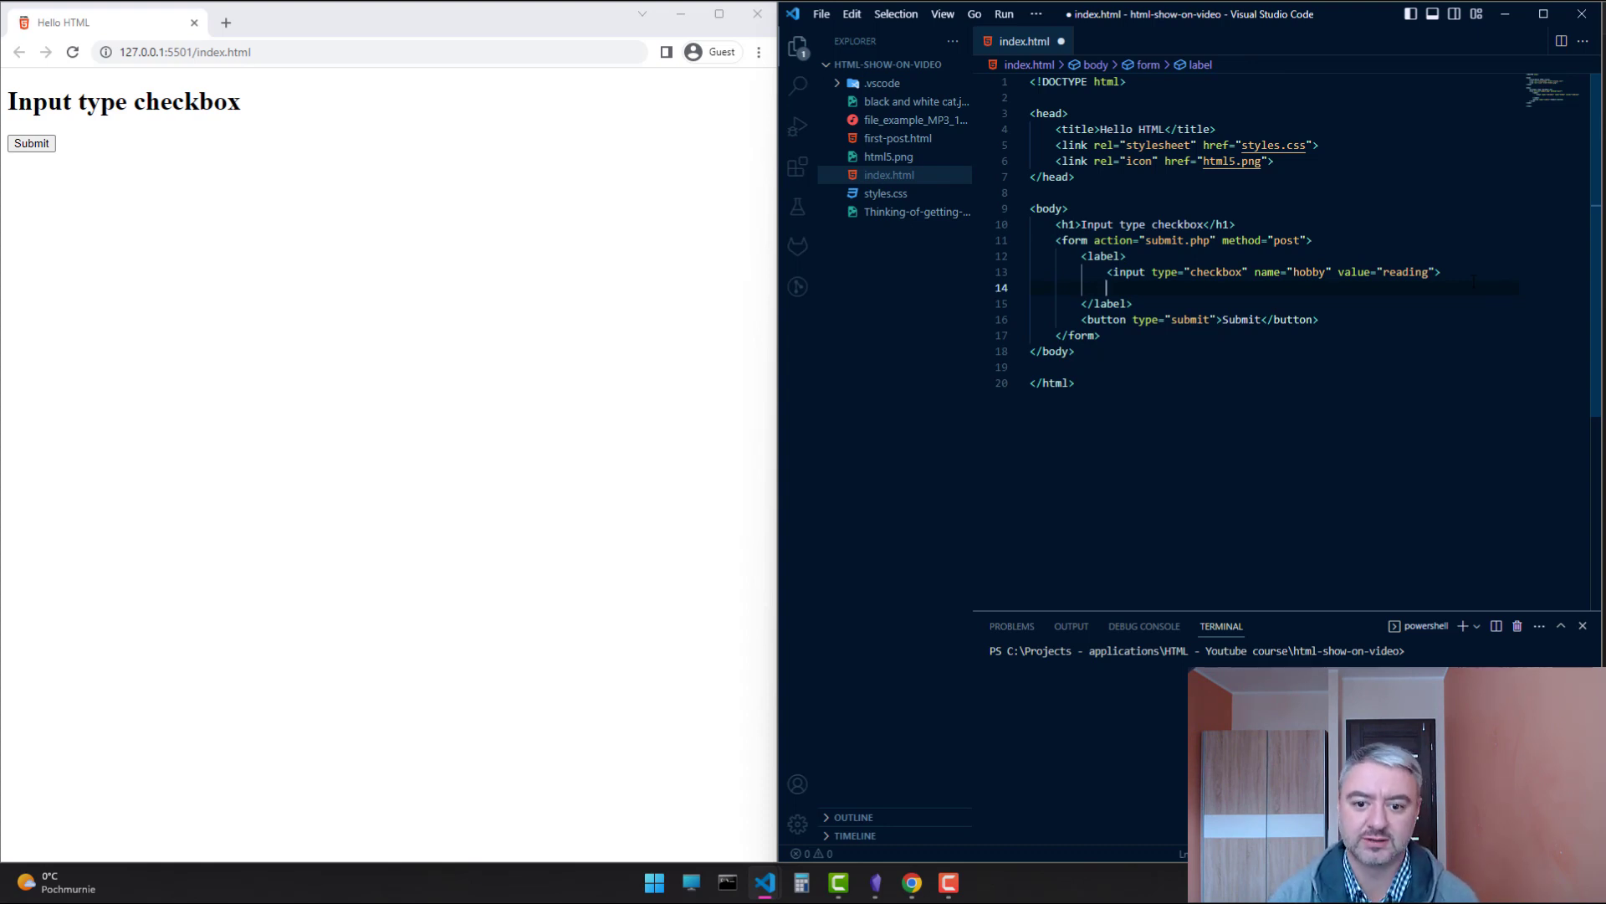
Caption the first checkbox 'Reading' and tick it on the page
type("Ri")
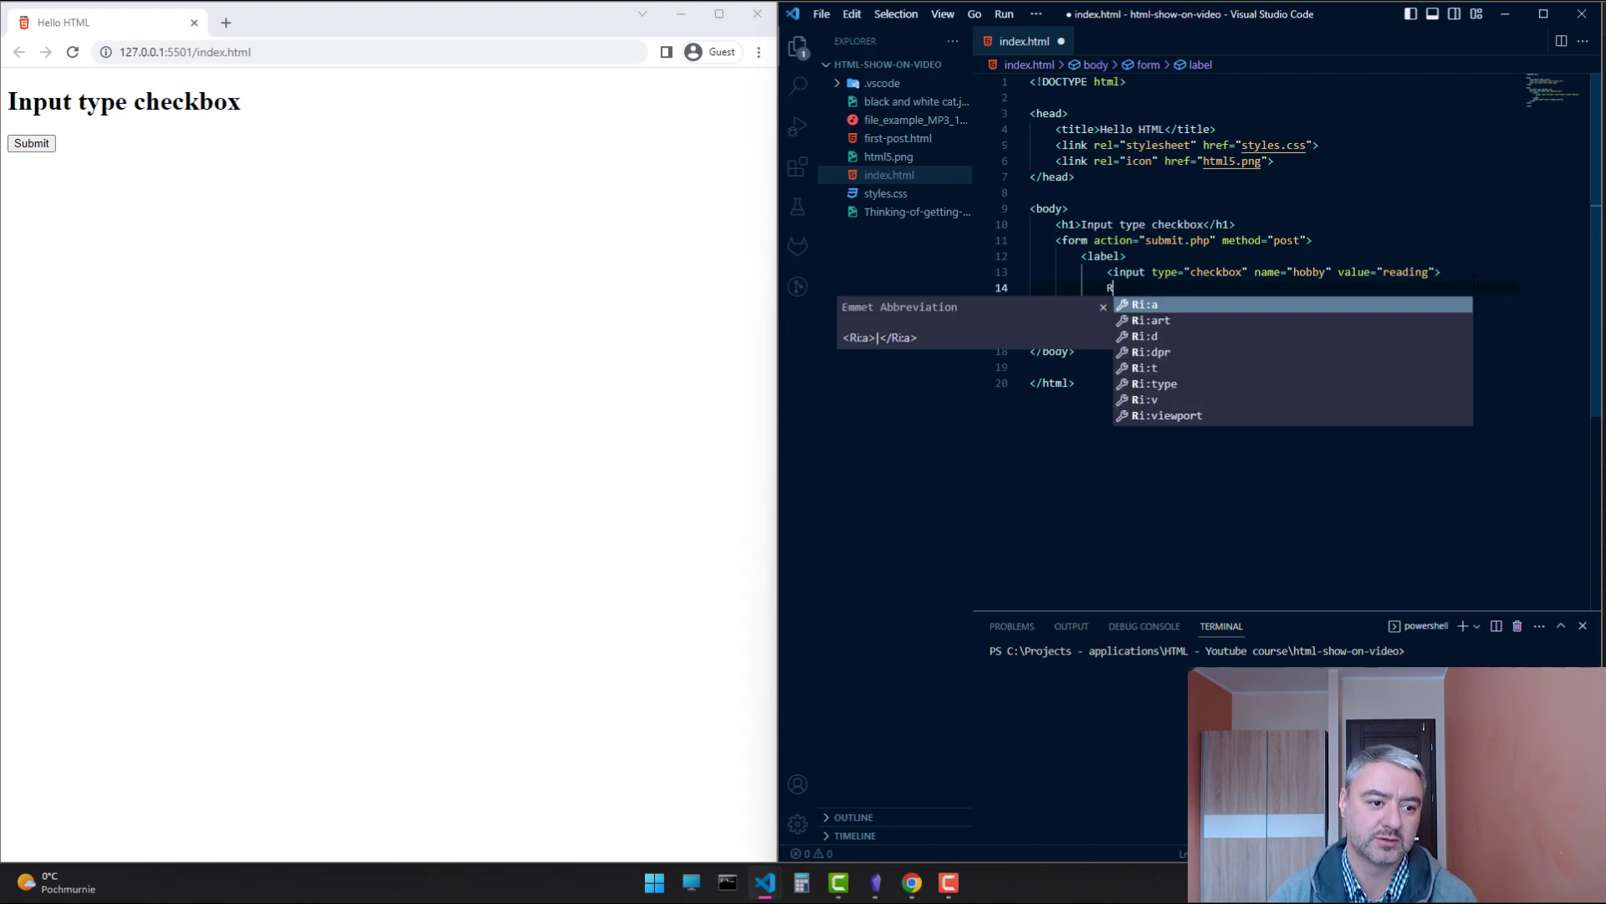
type("Reading")
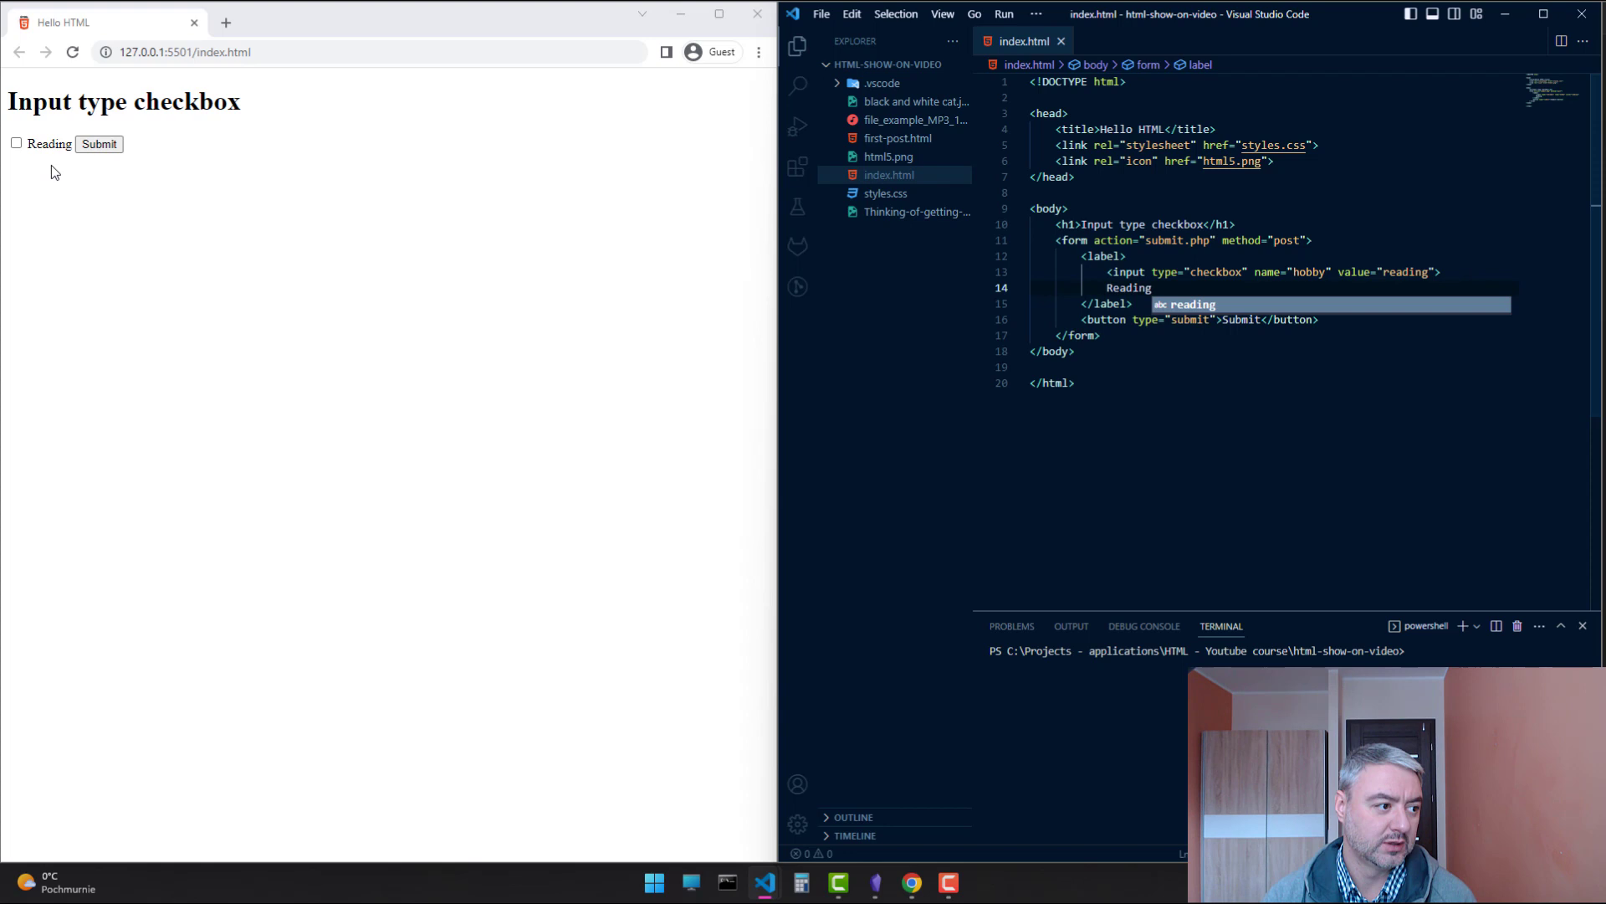
left_click(15, 143)
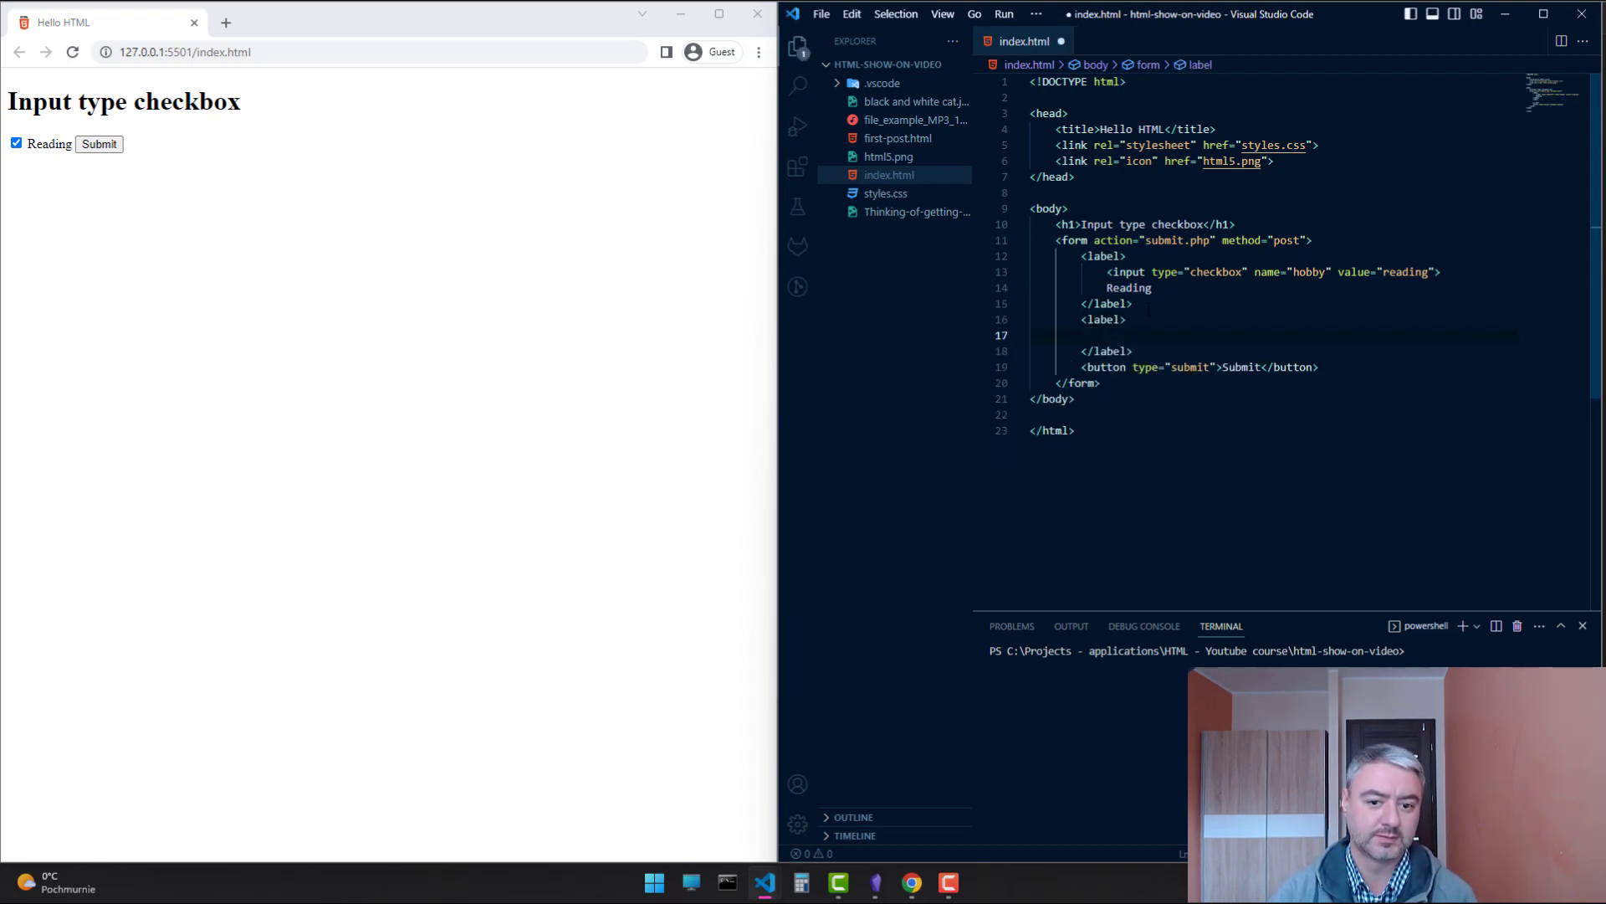
Fill the second label with 'Playing games' and a hobby checkbox valued games
type("P")
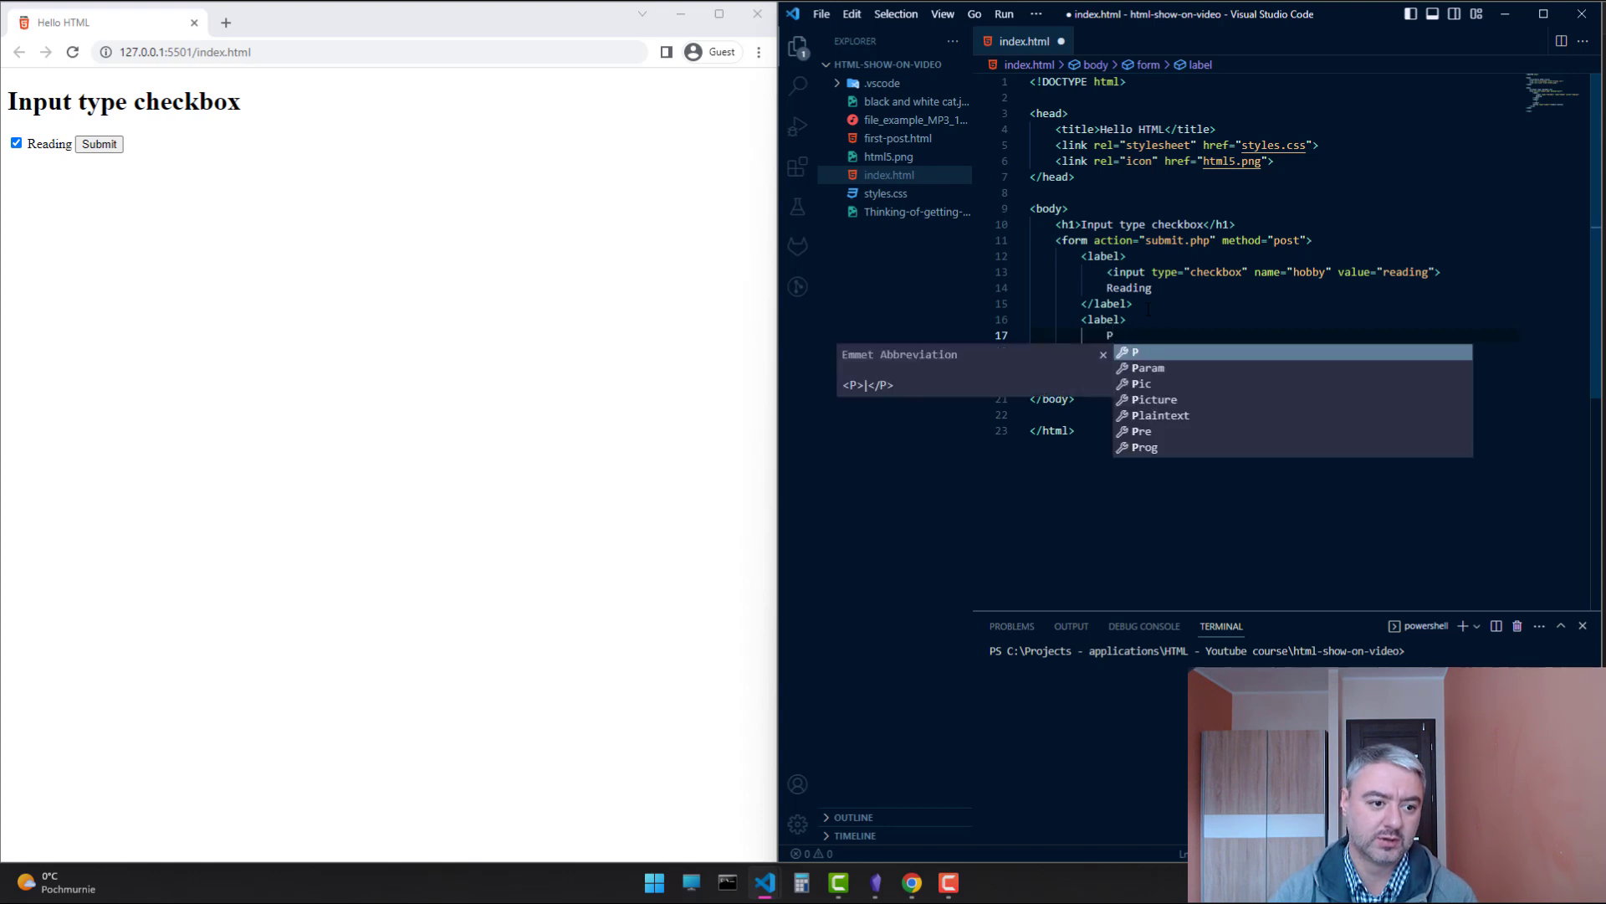
type("Playing games")
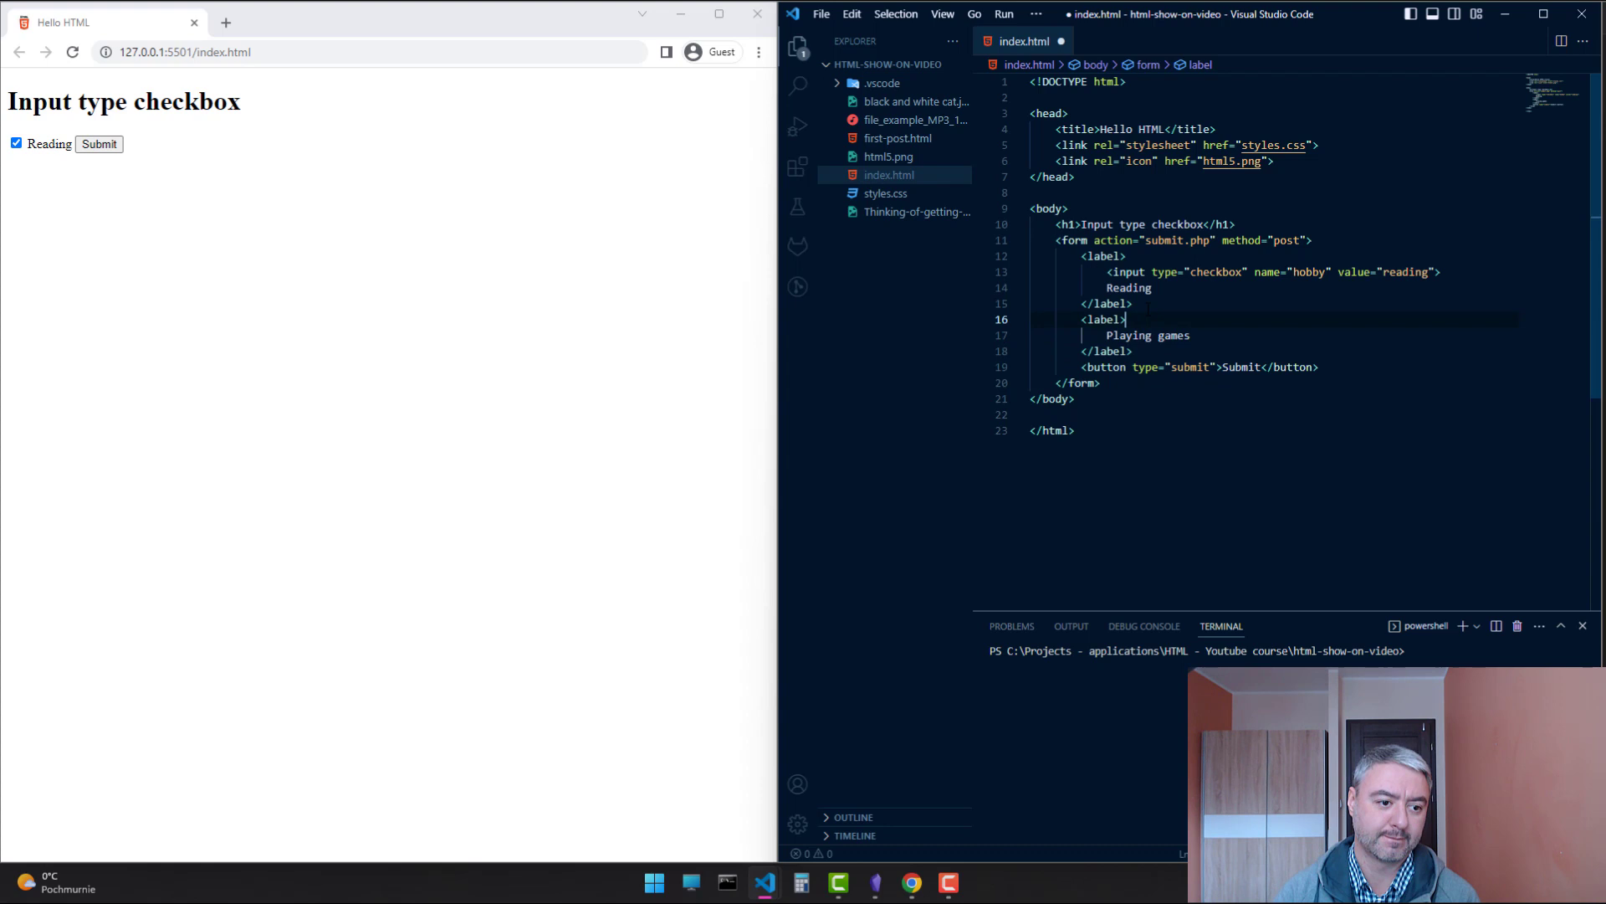
type("input >")
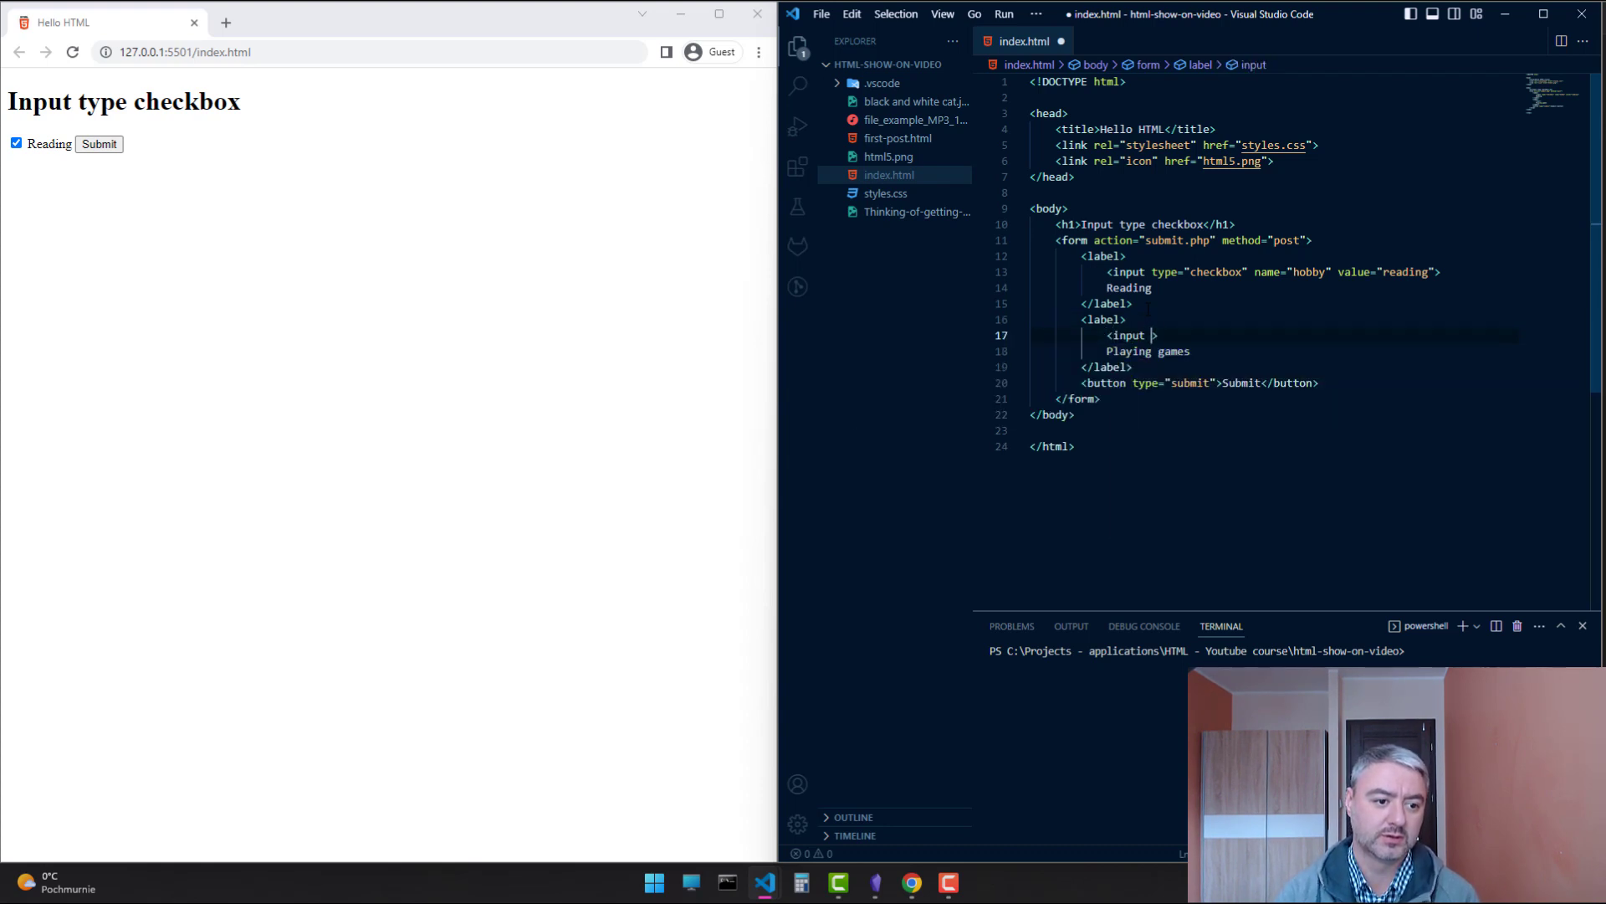
type("type=\"\"")
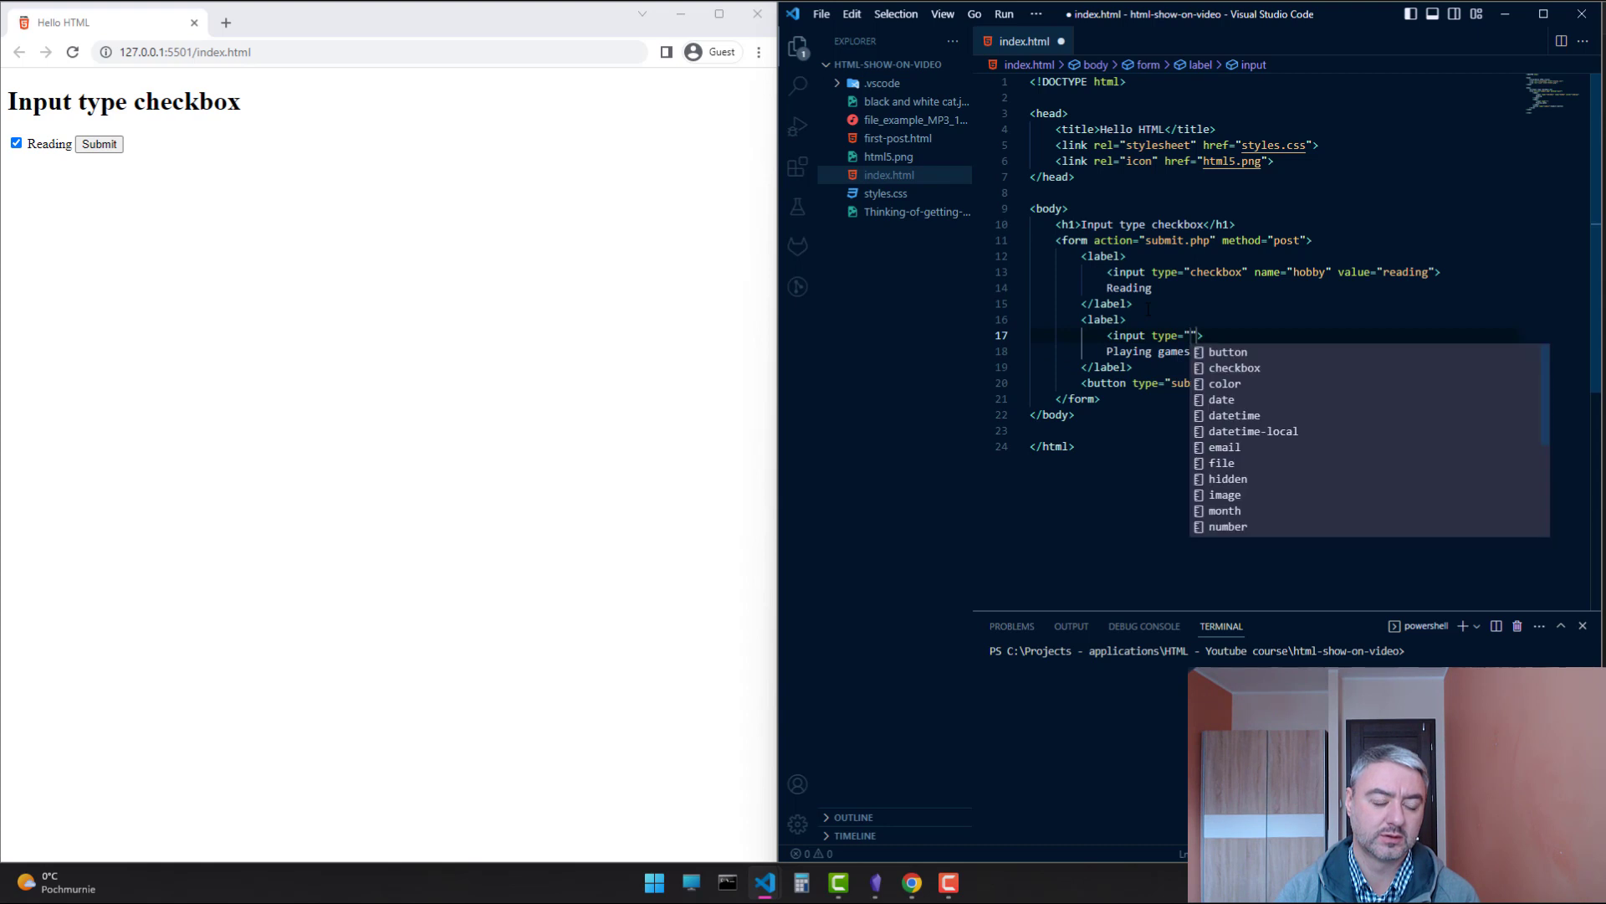
type("checkbox\" name=\"hobby")
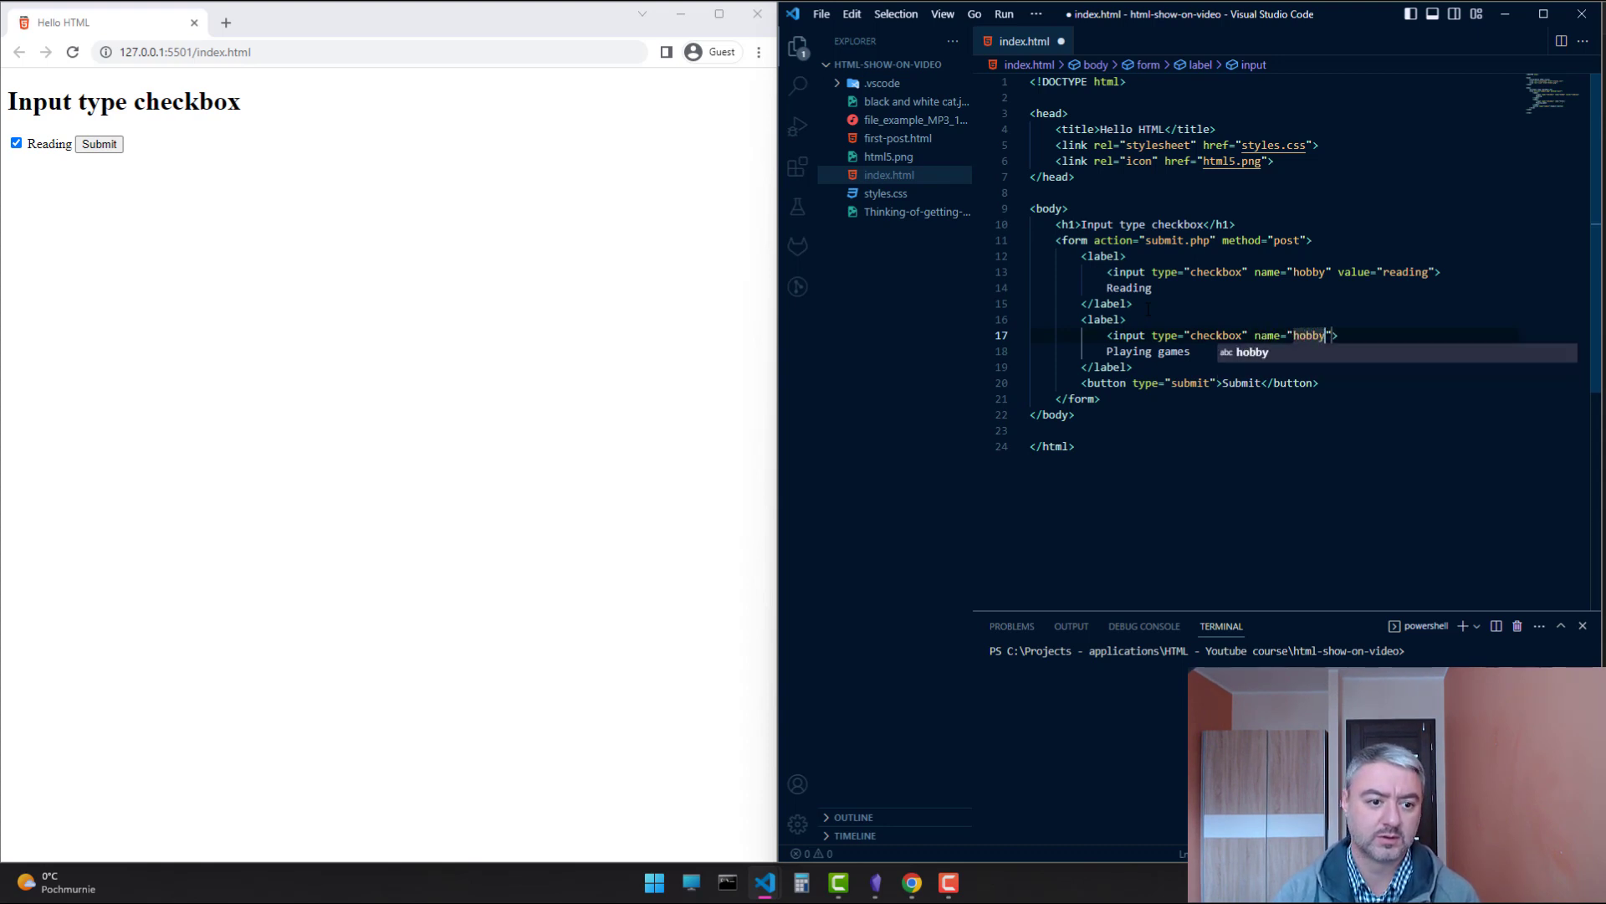
type("value=")
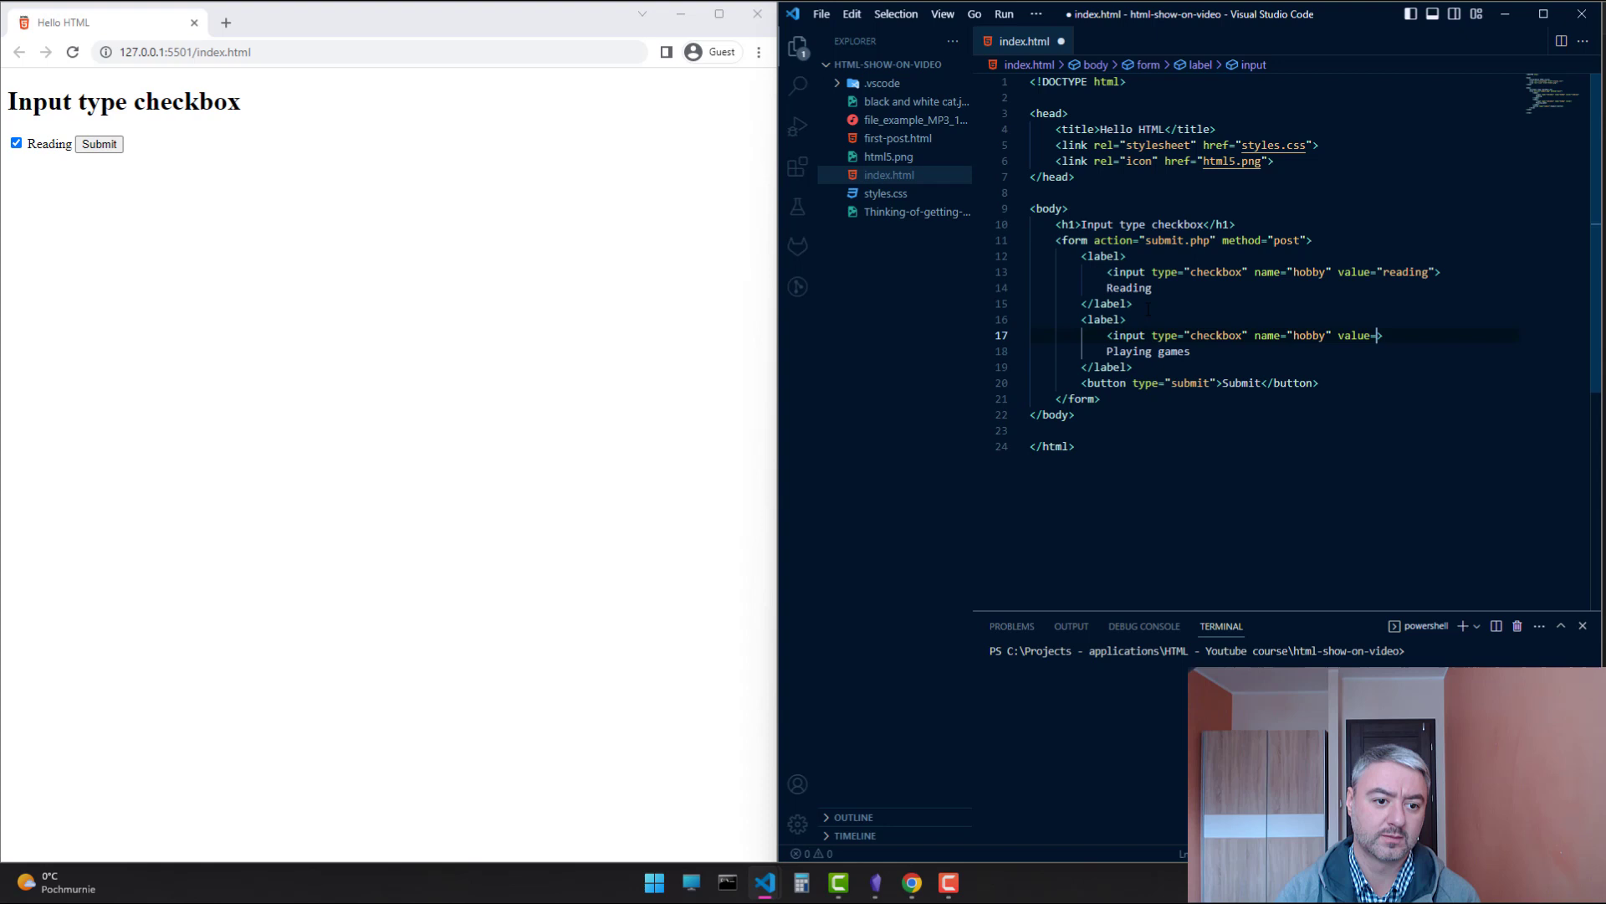
type("games\"")
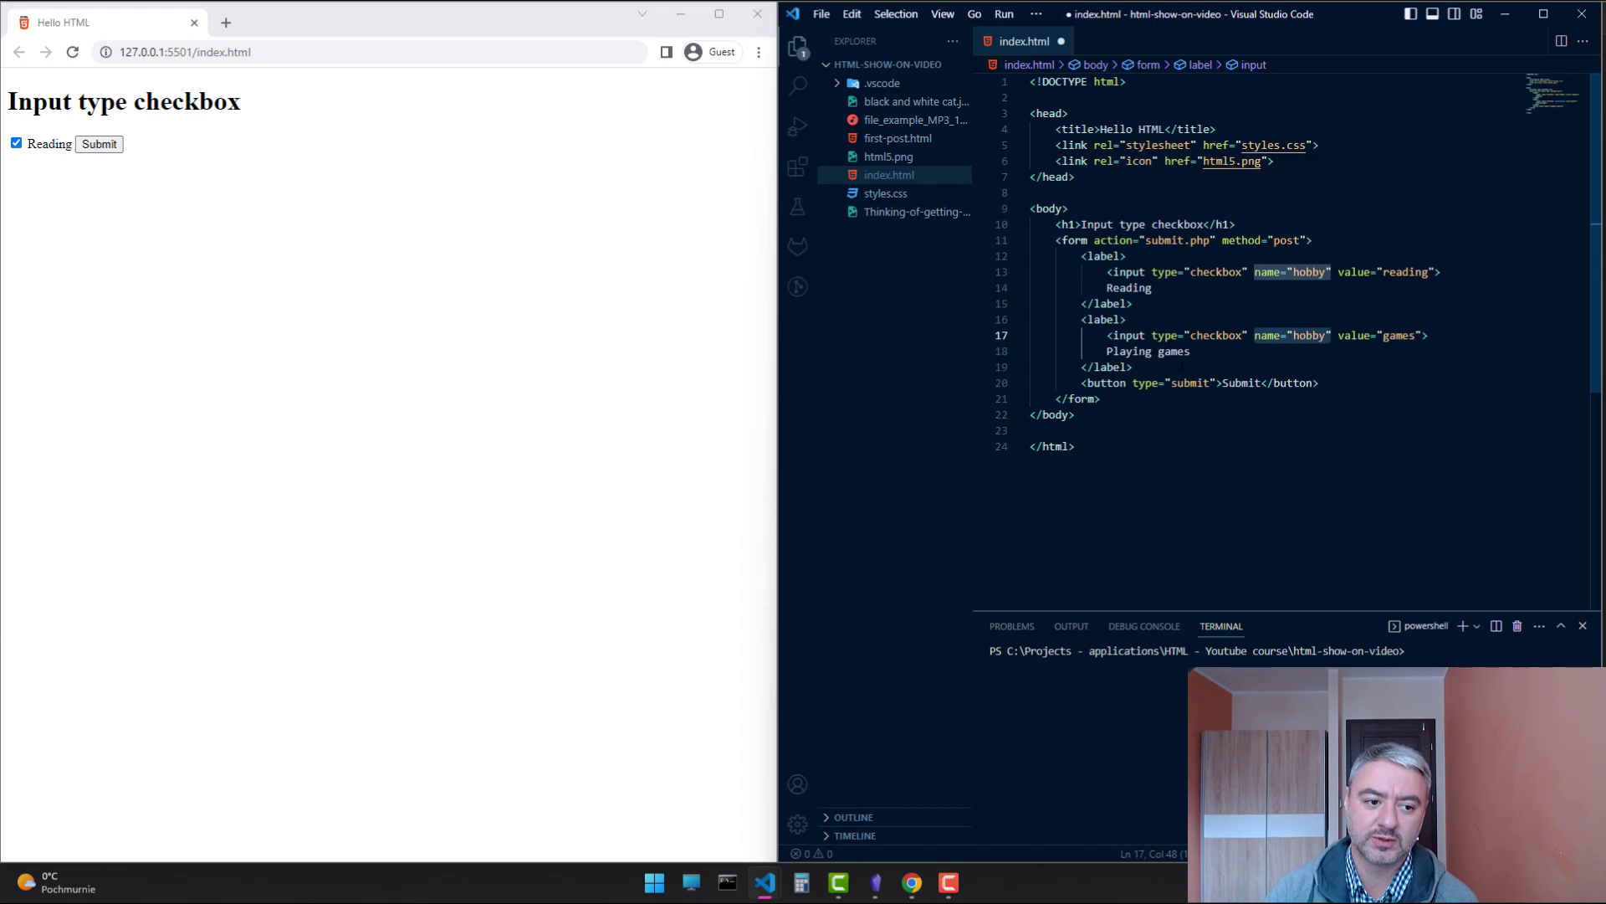
key("Enter")
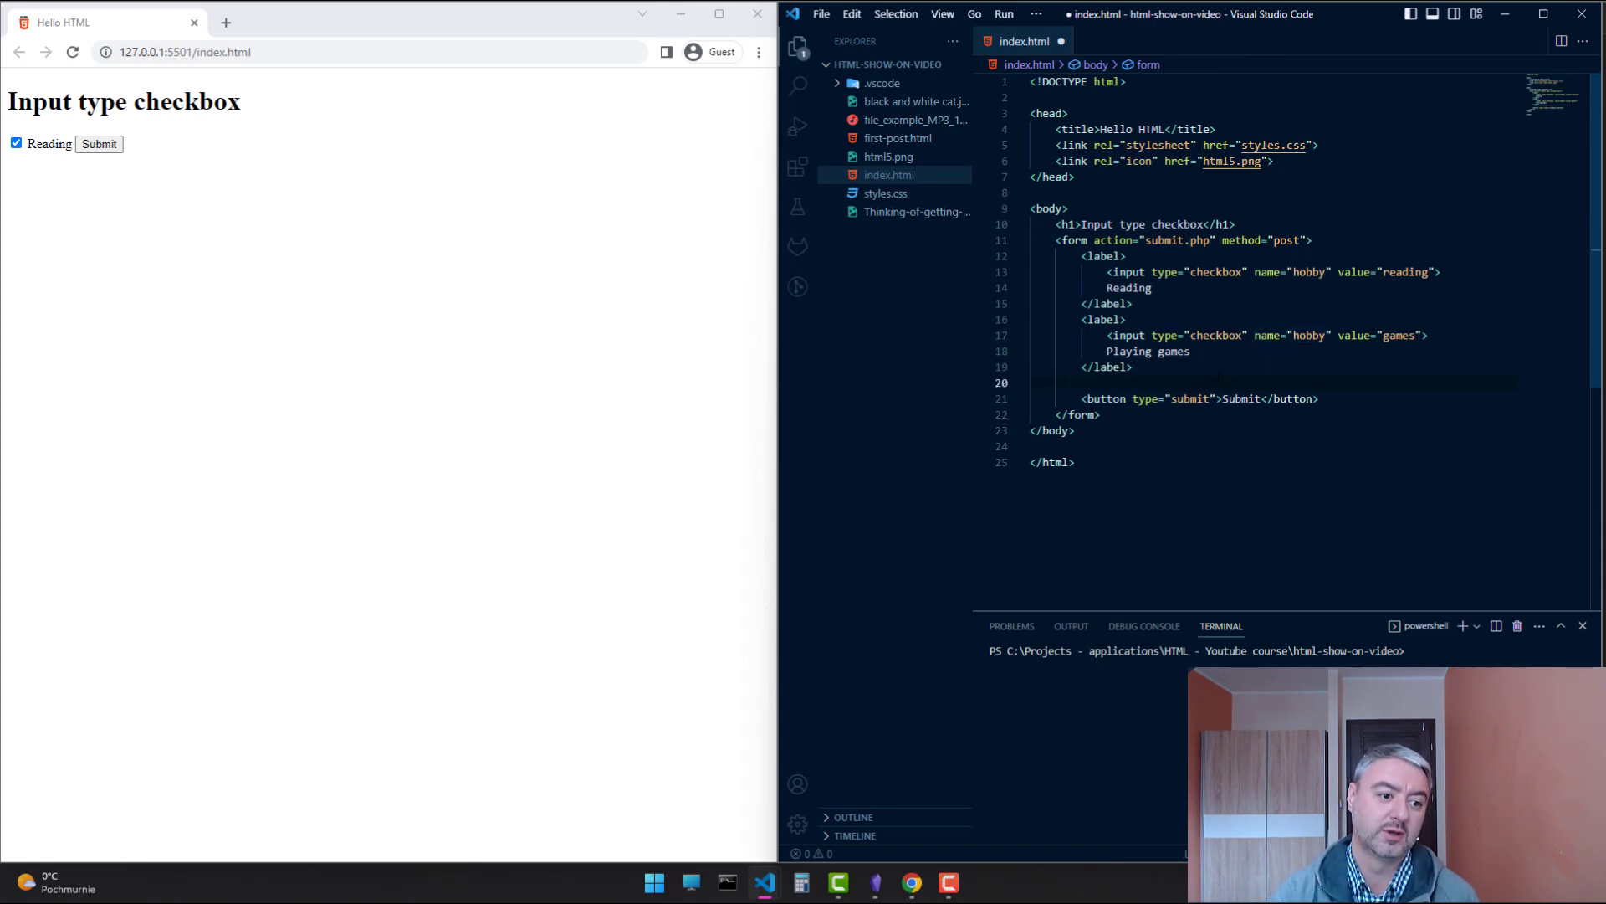
Write a third label 'Watching movies' holding a hobby checkbox valued movies
type("<label>")
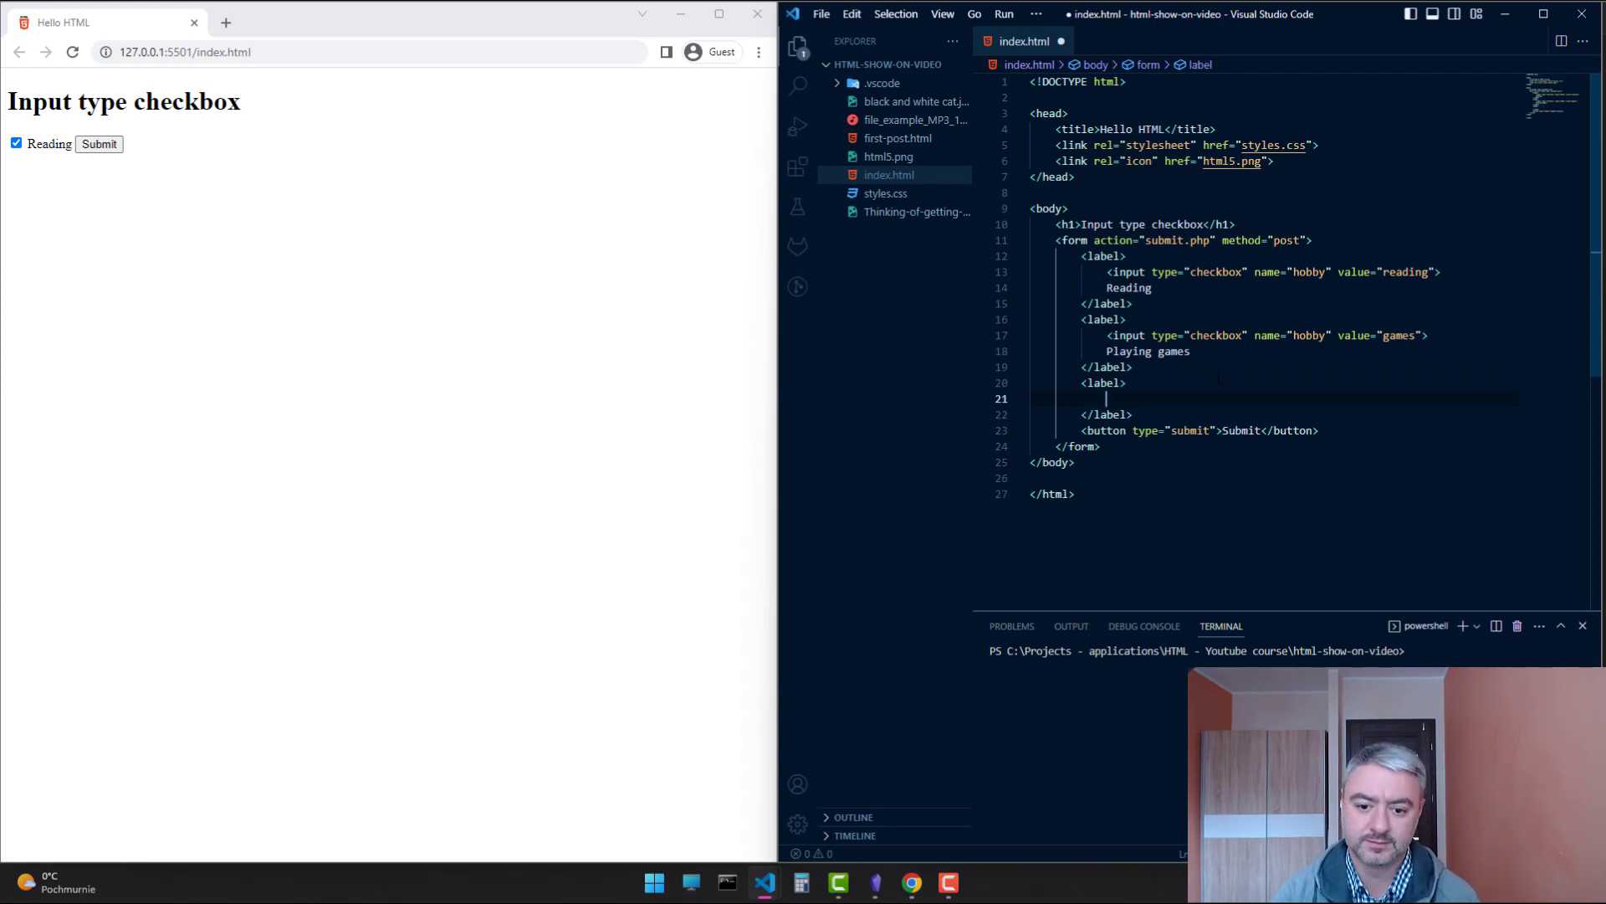
type("Watching mo")
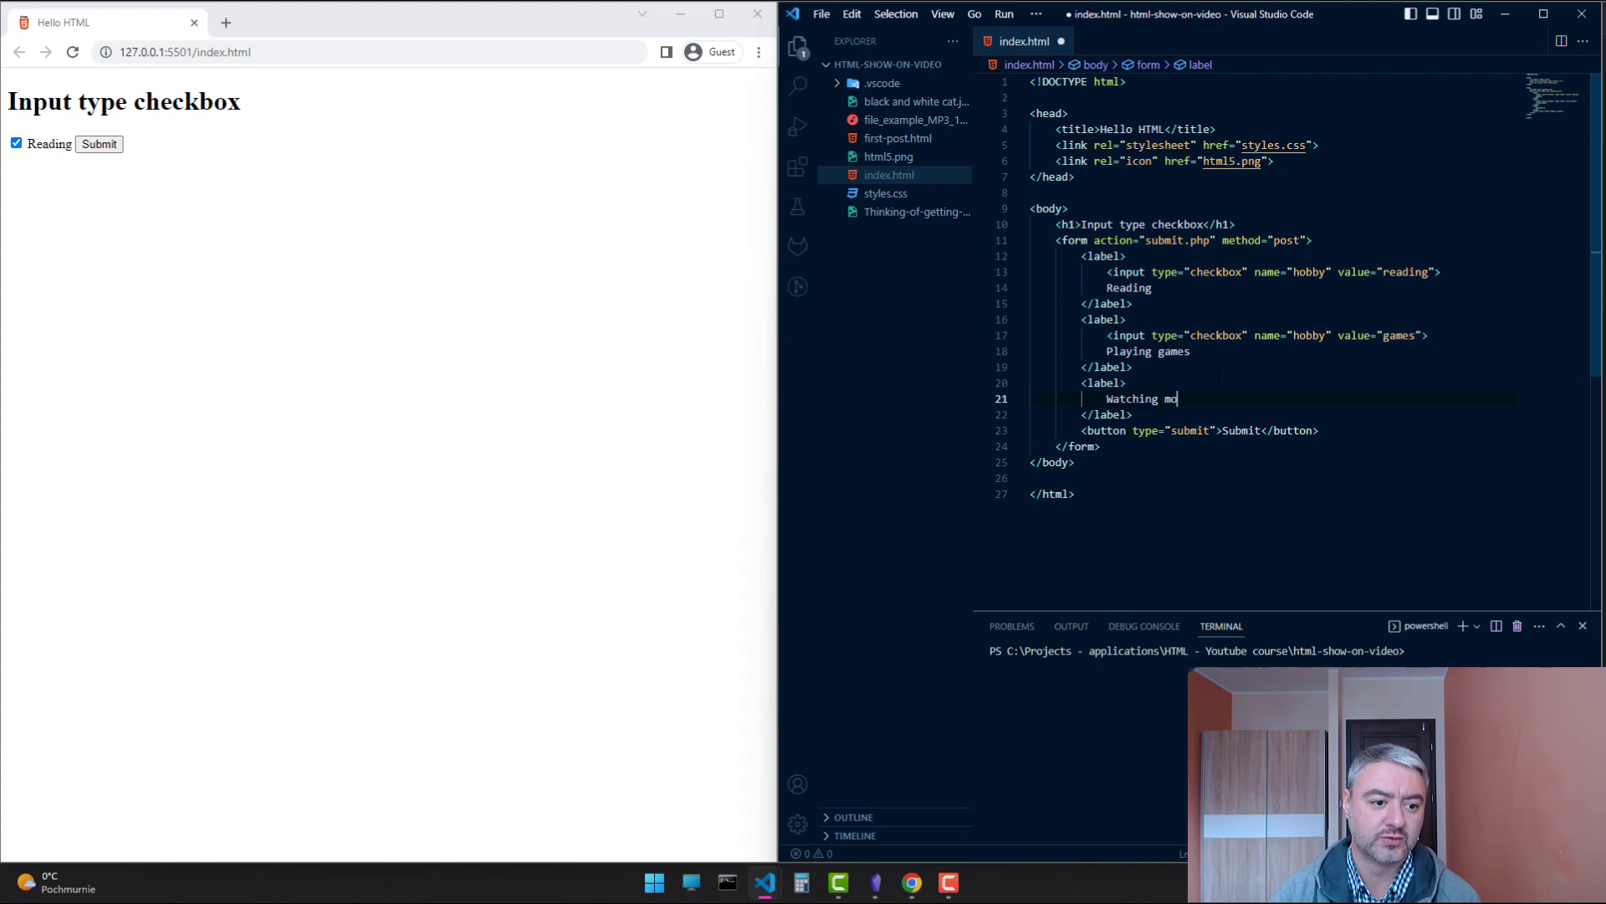
type("vies")
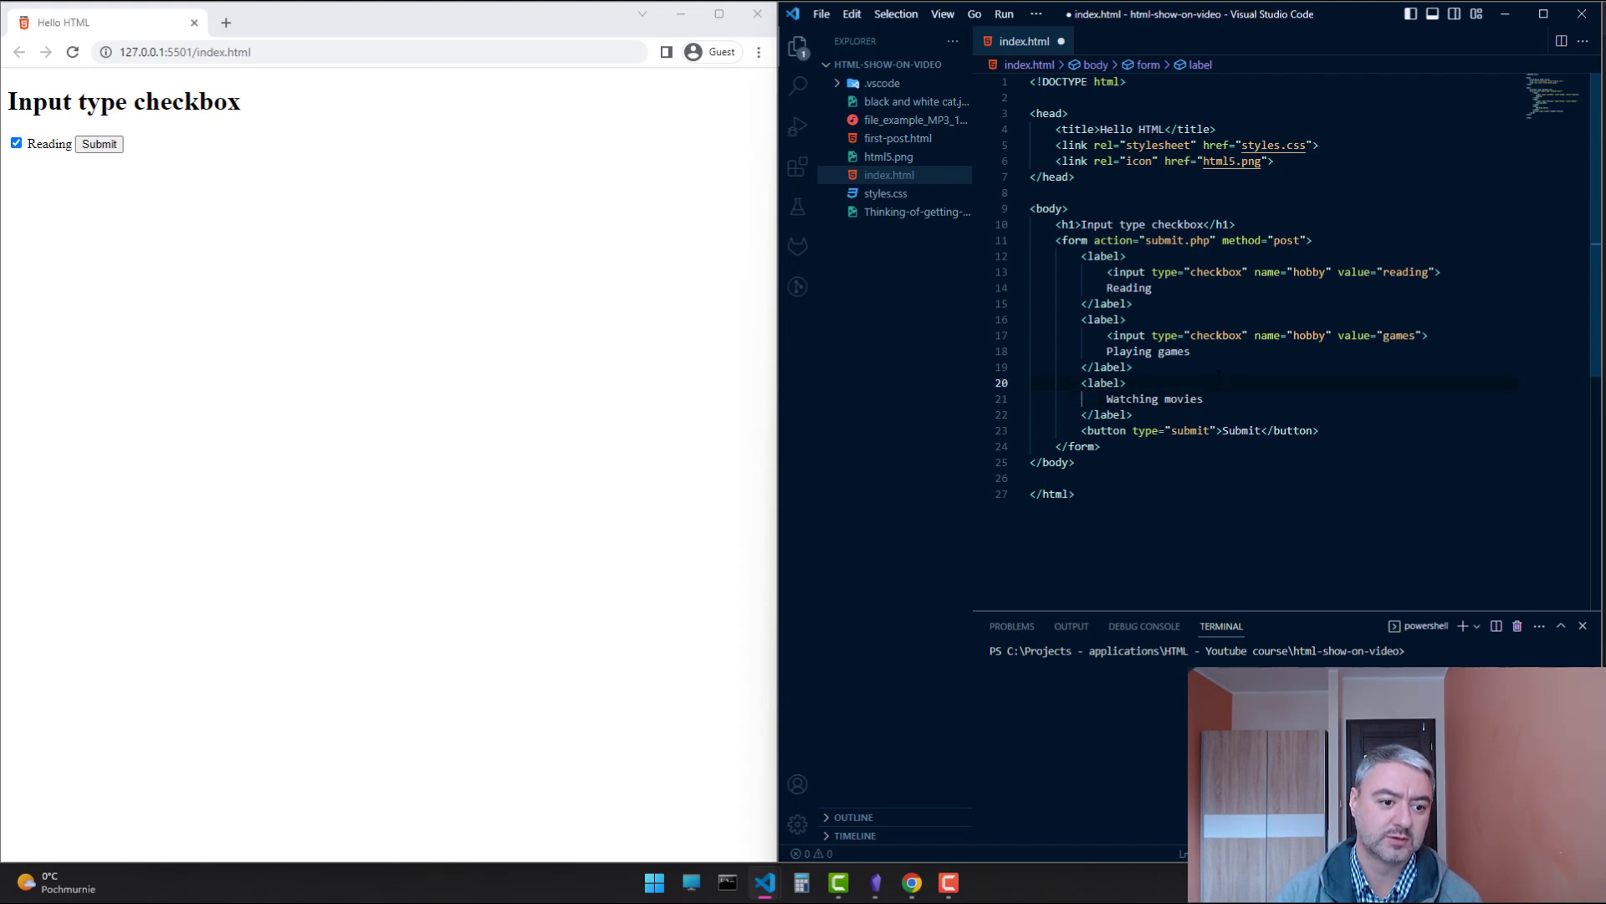
type("<inop")
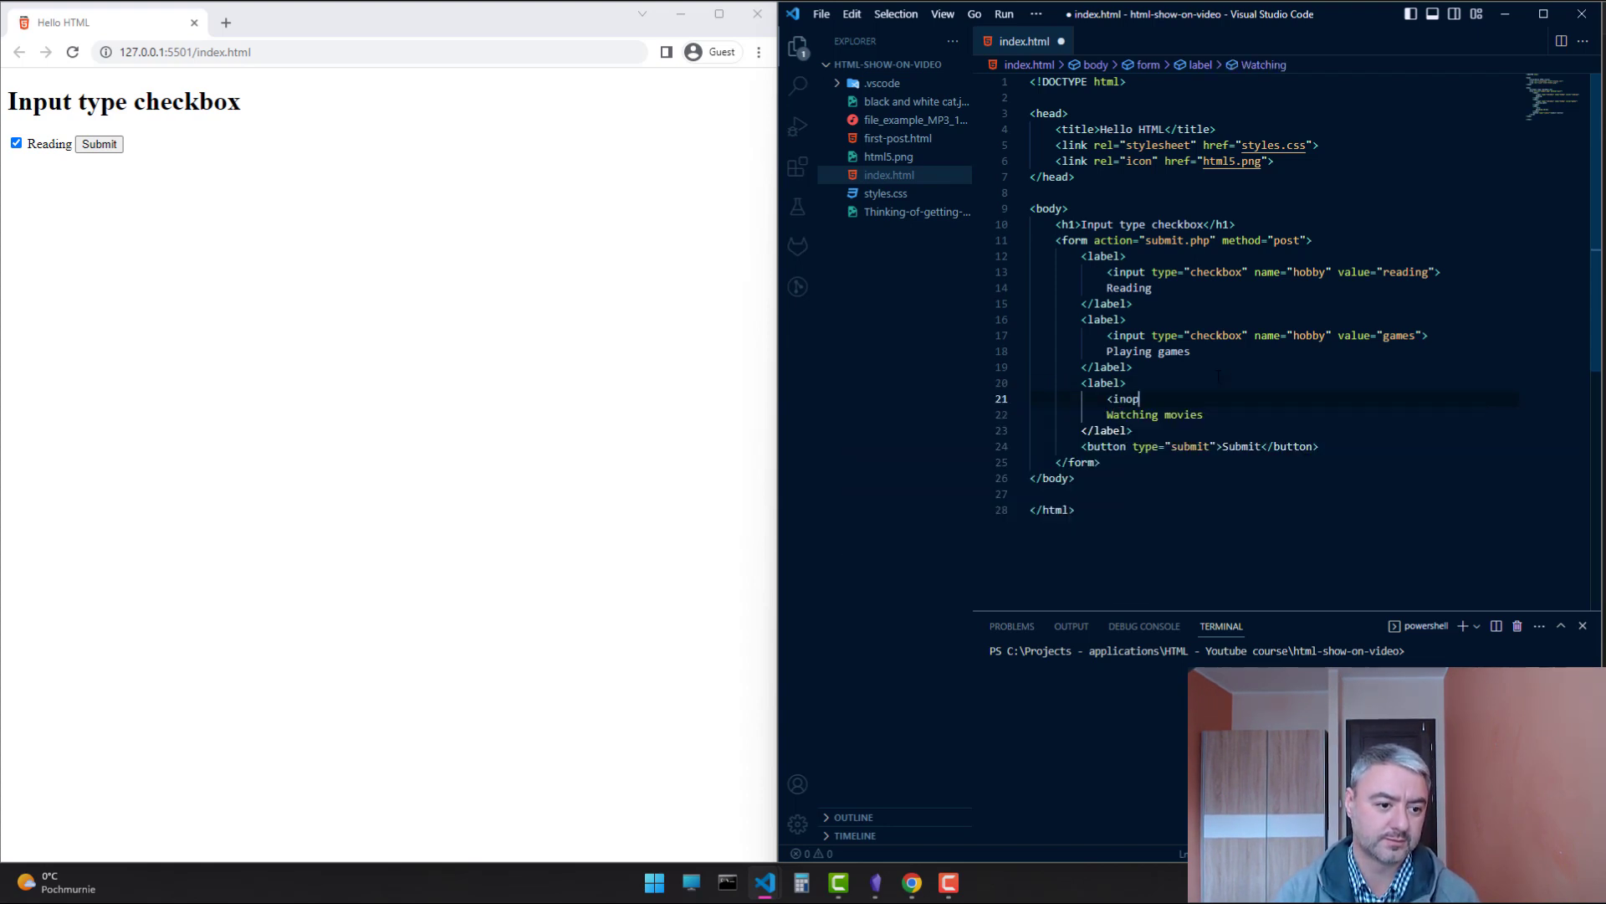
type("ut>")
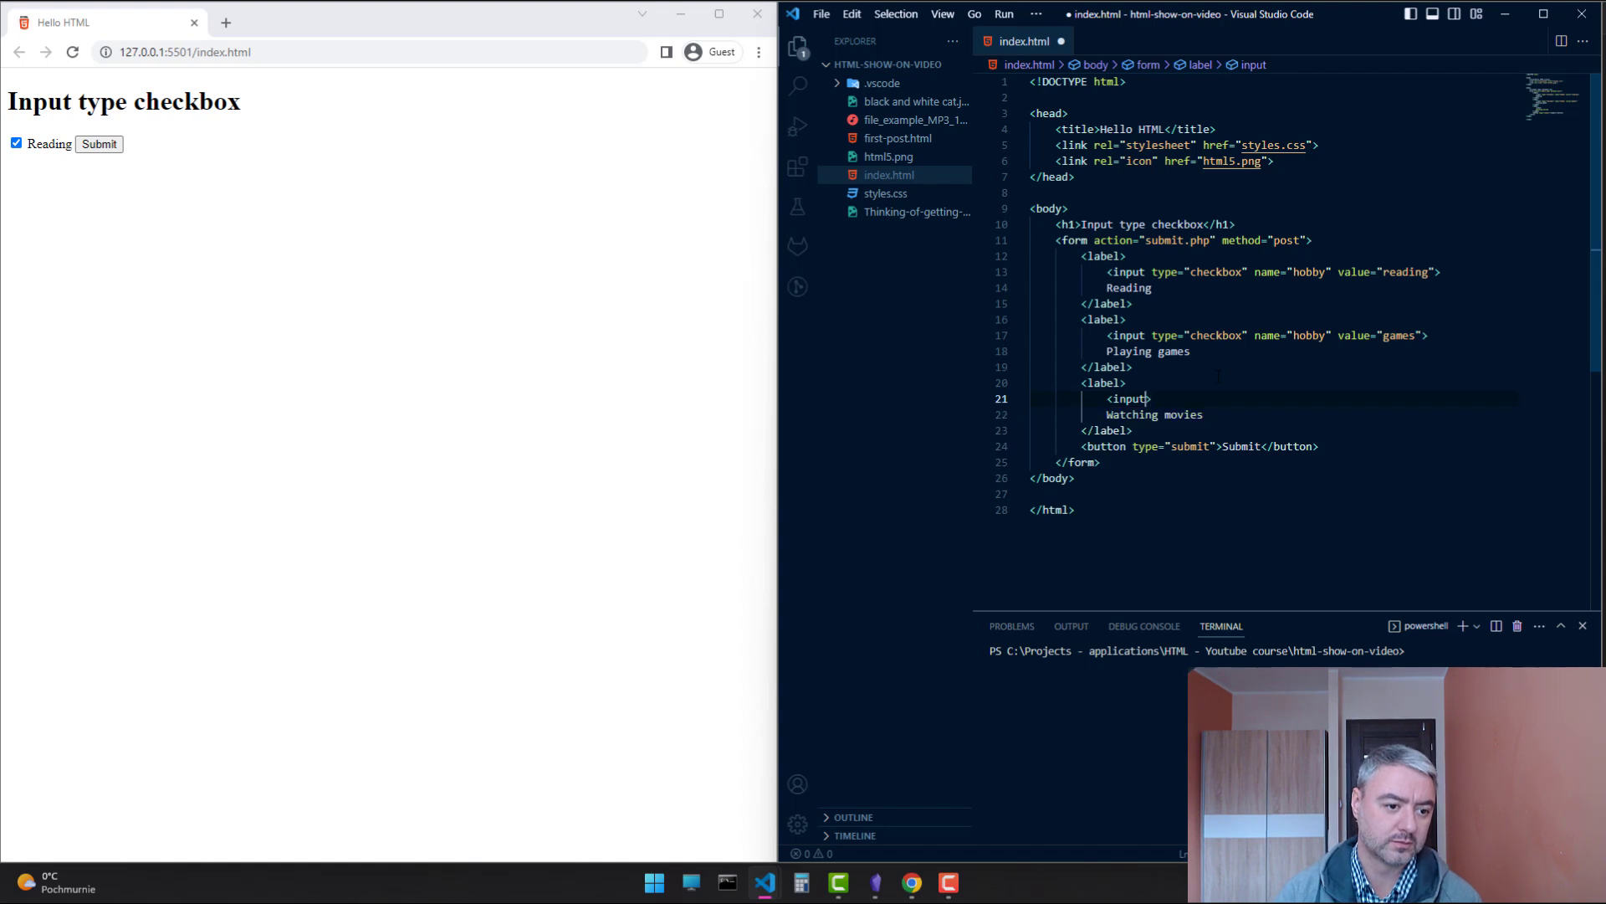
type("type=\"\"")
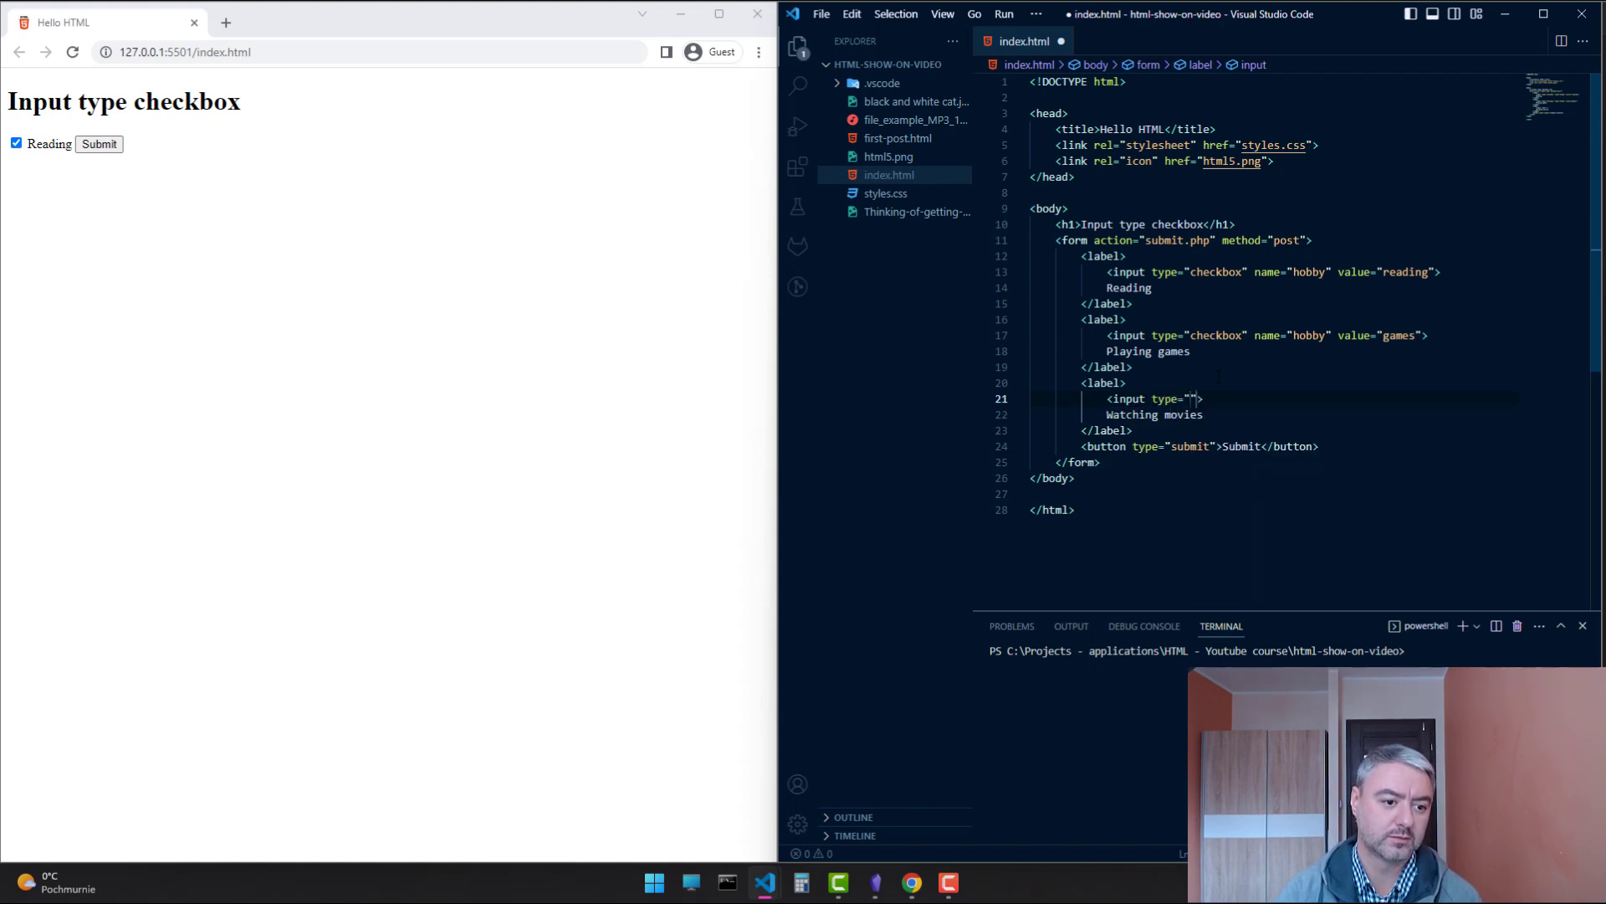
type("checkbox\" name=\"hobby")
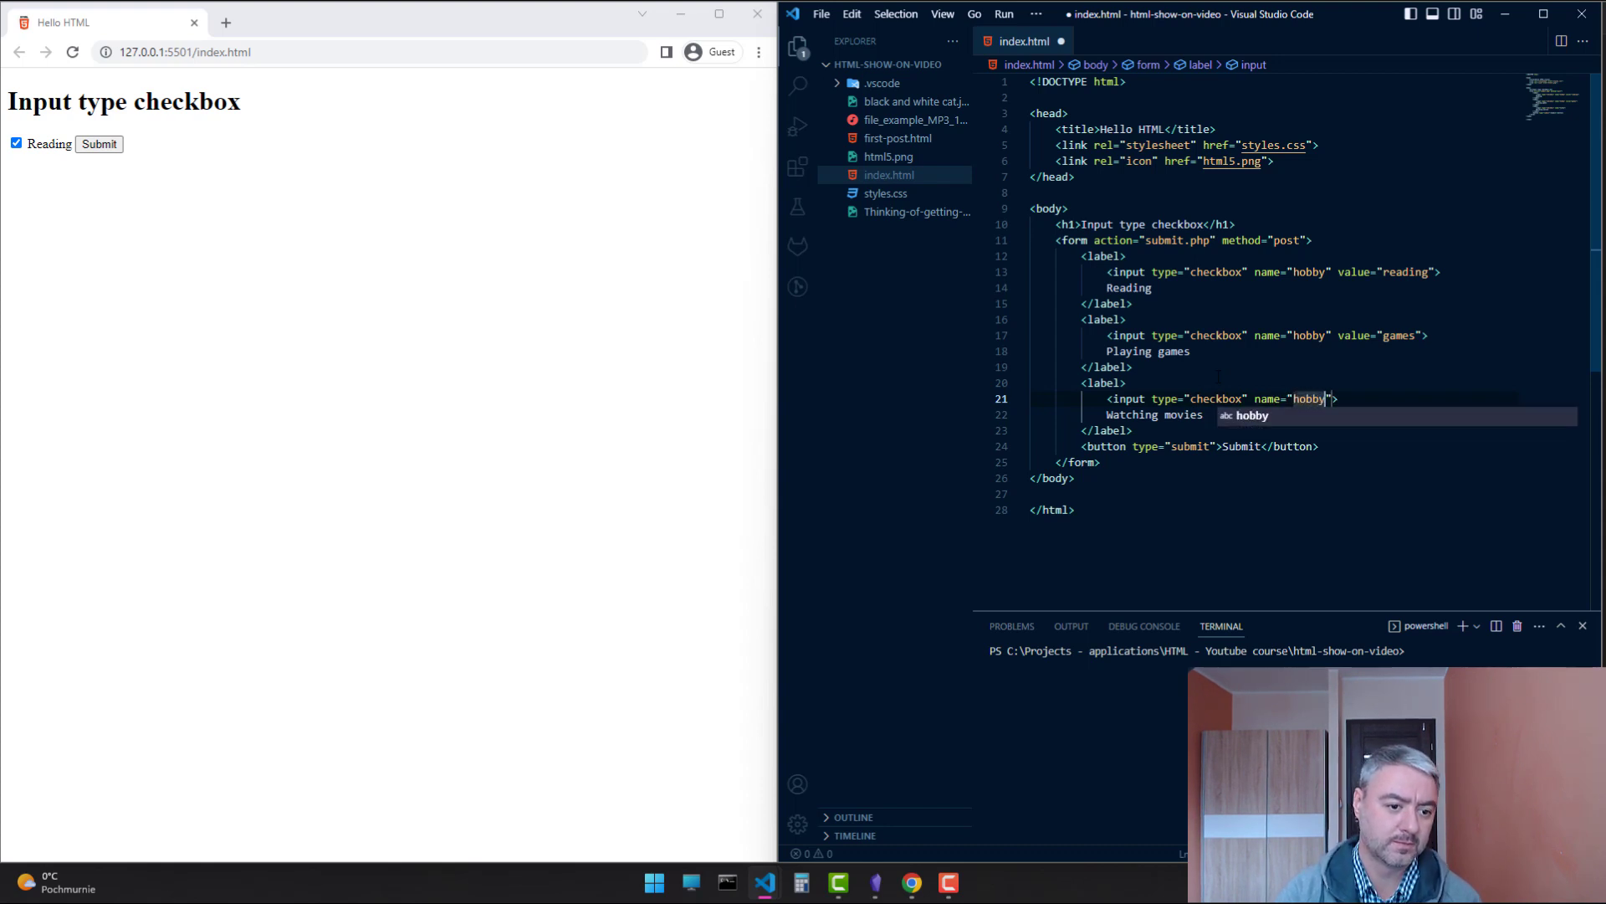
type("value=\"movies")
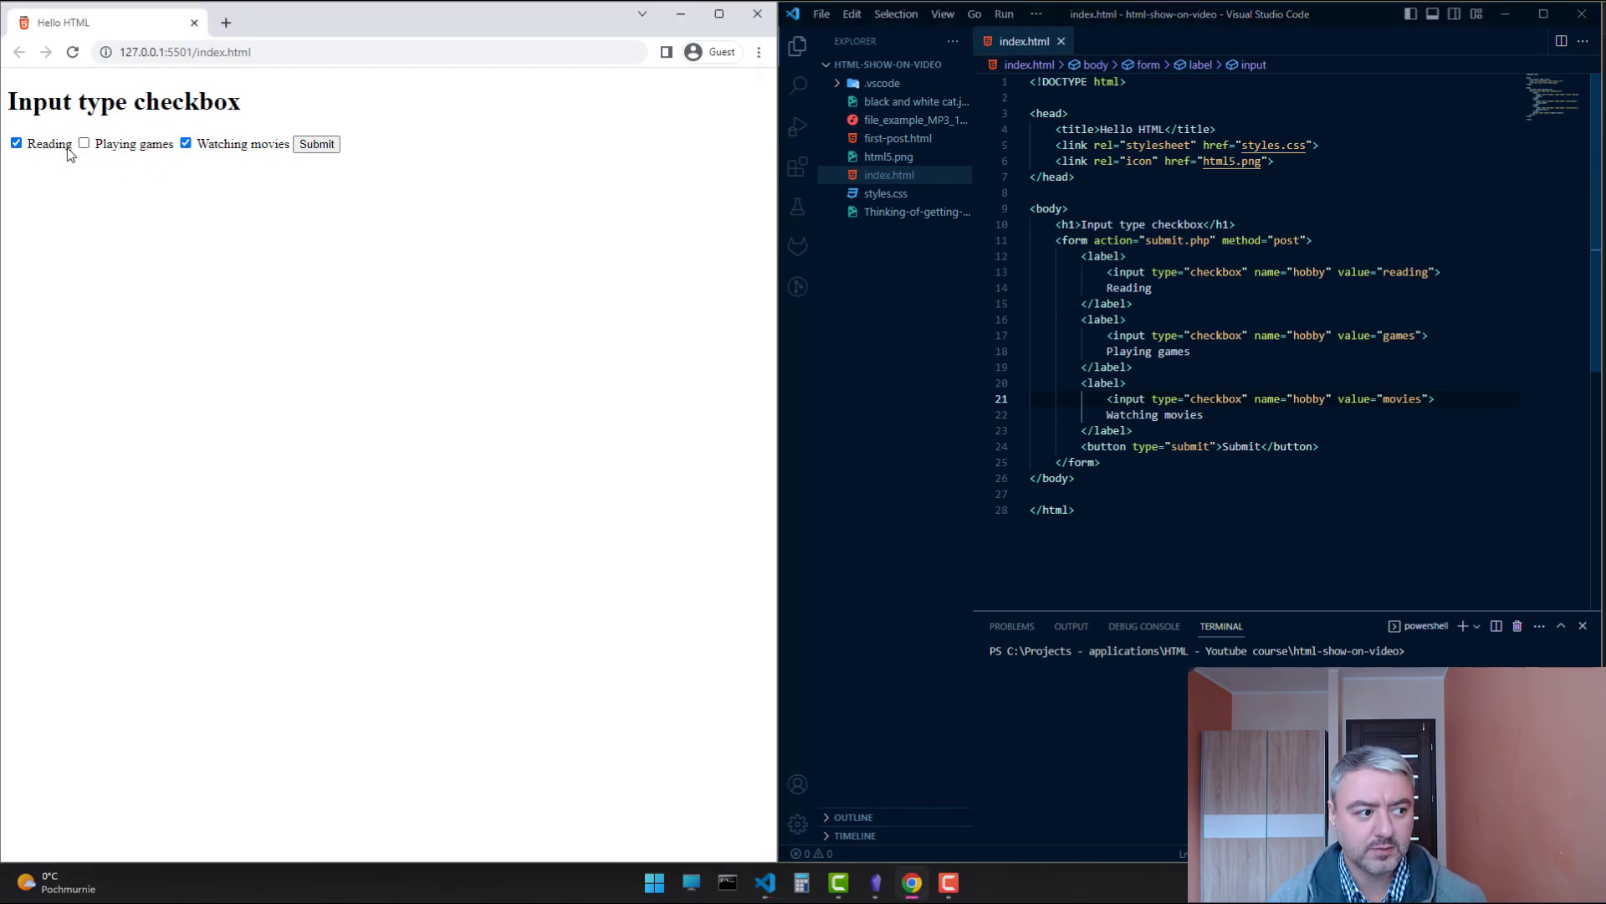
left_click(15, 143)
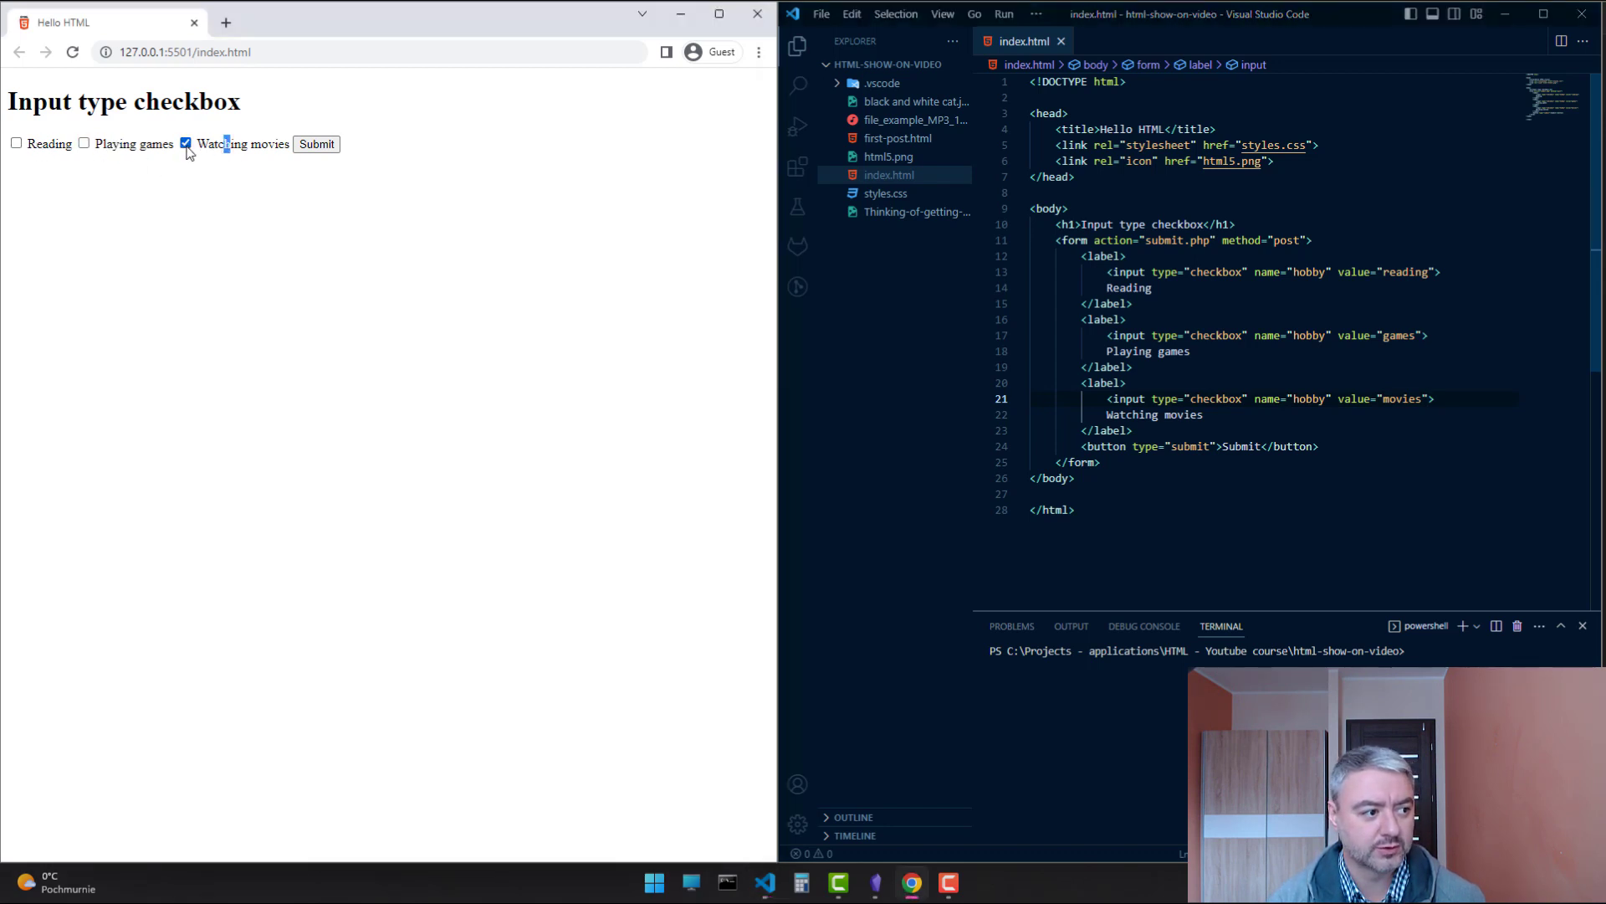
left_click(185, 143)
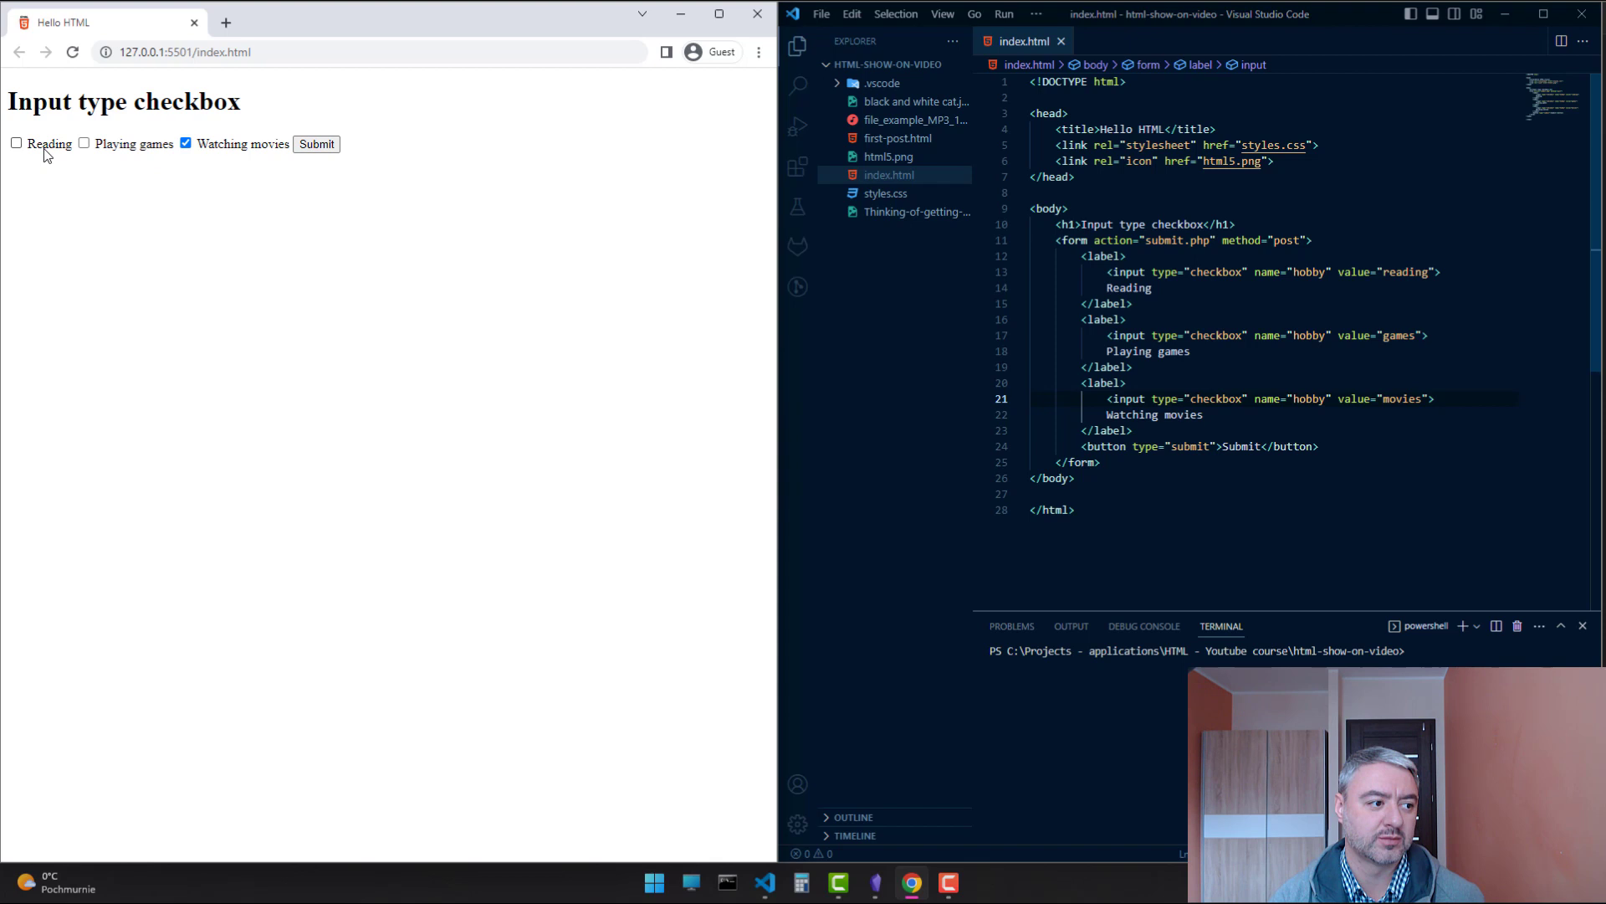
left_click(17, 142)
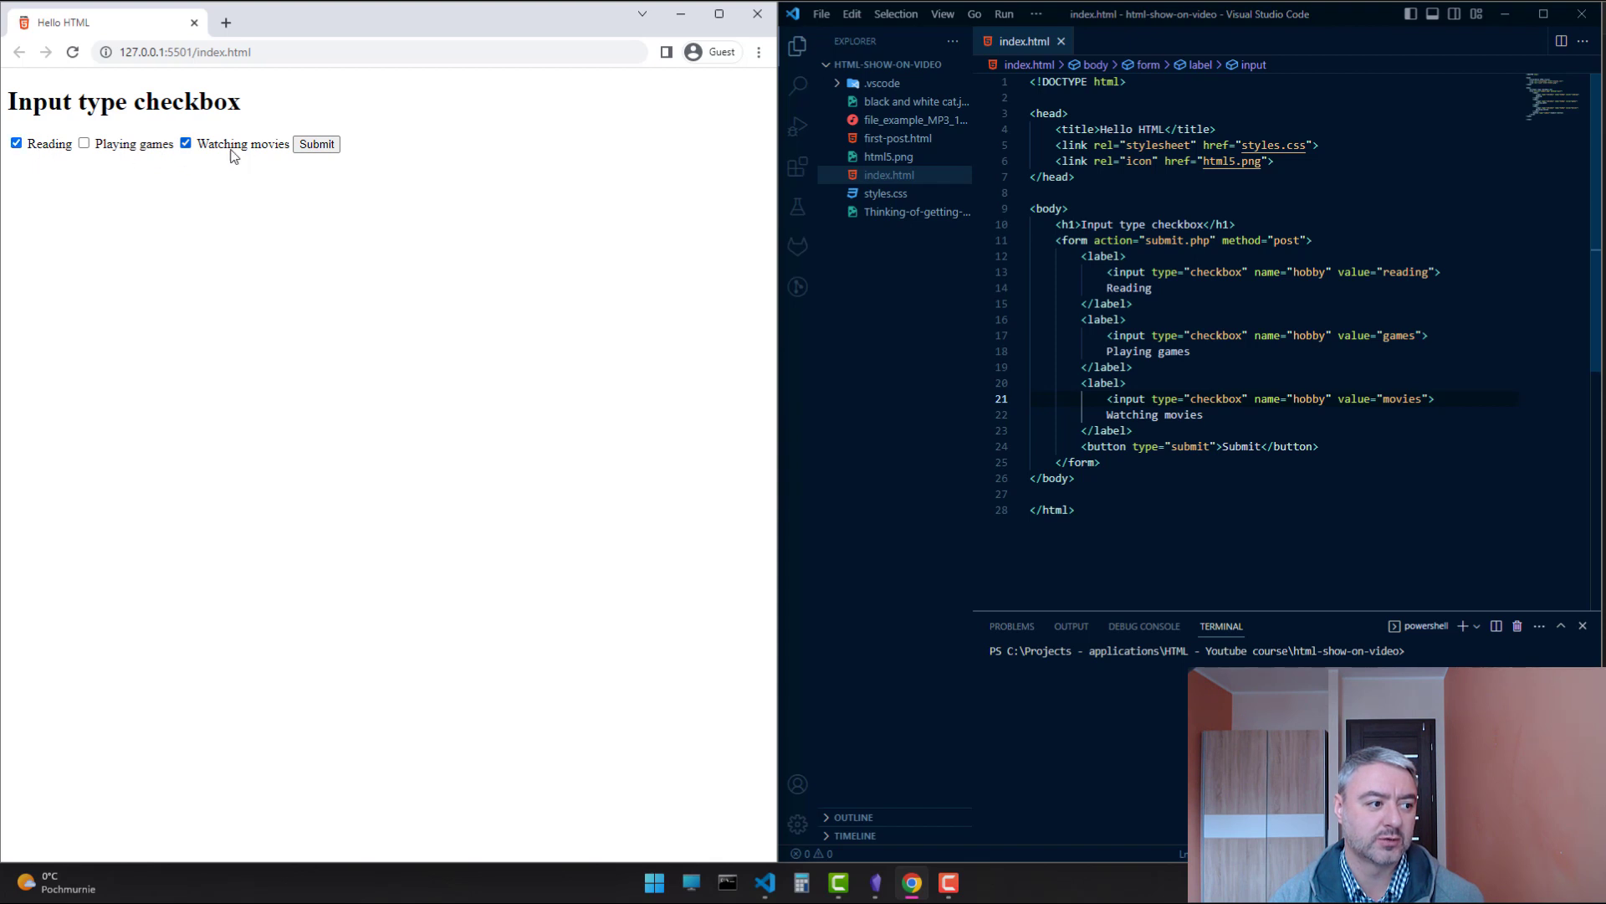
mouse_move(266, 343)
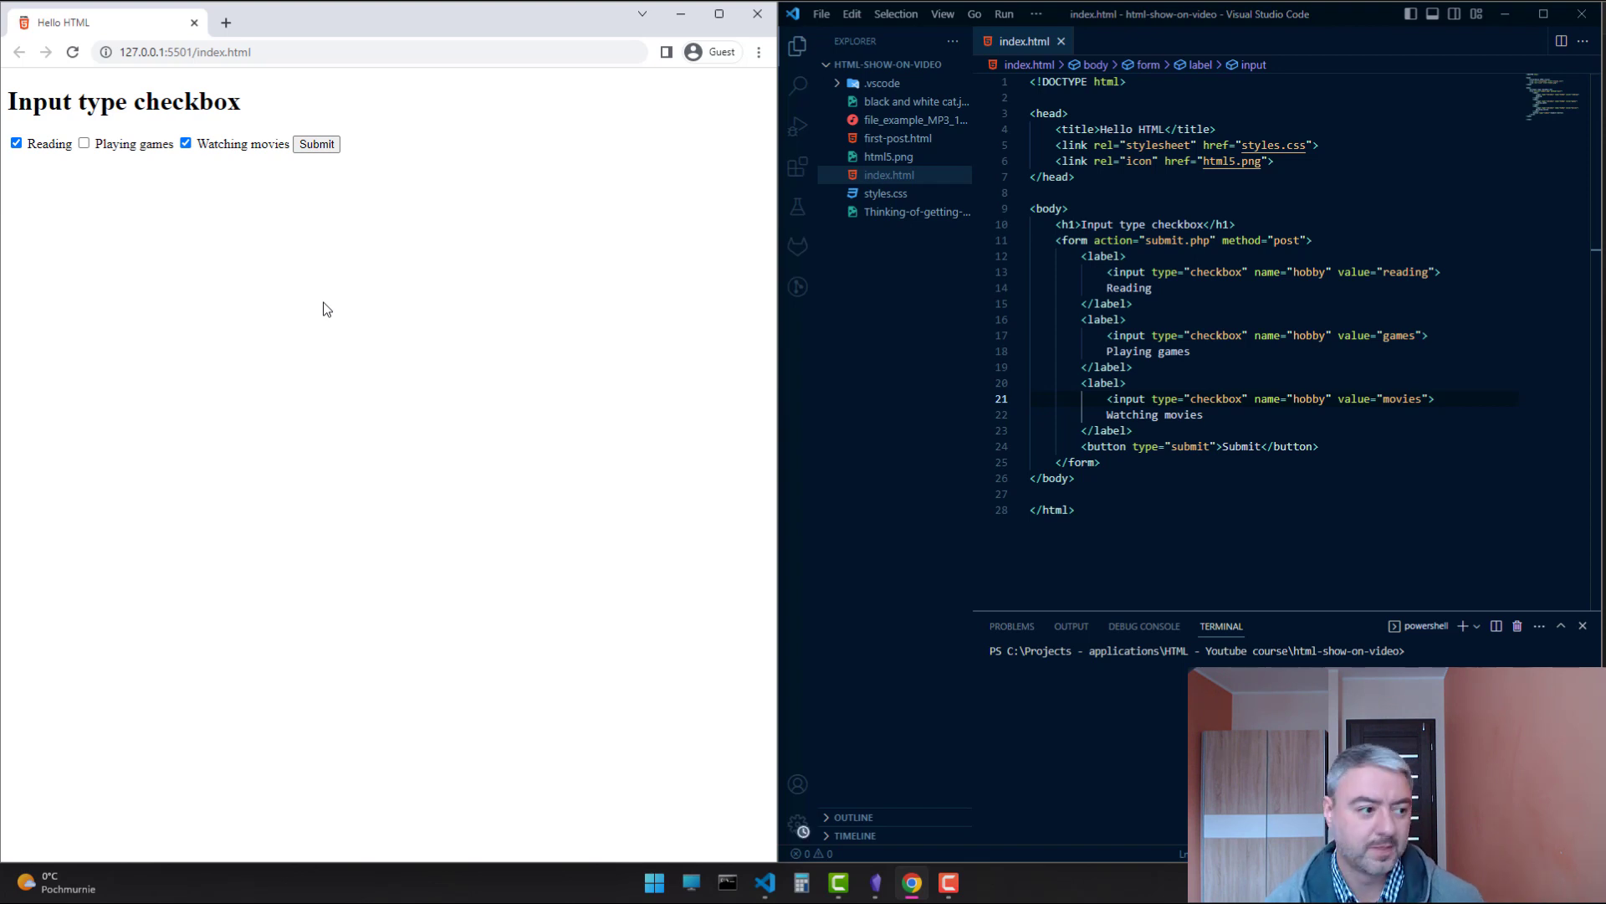
mouse_move(284, 418)
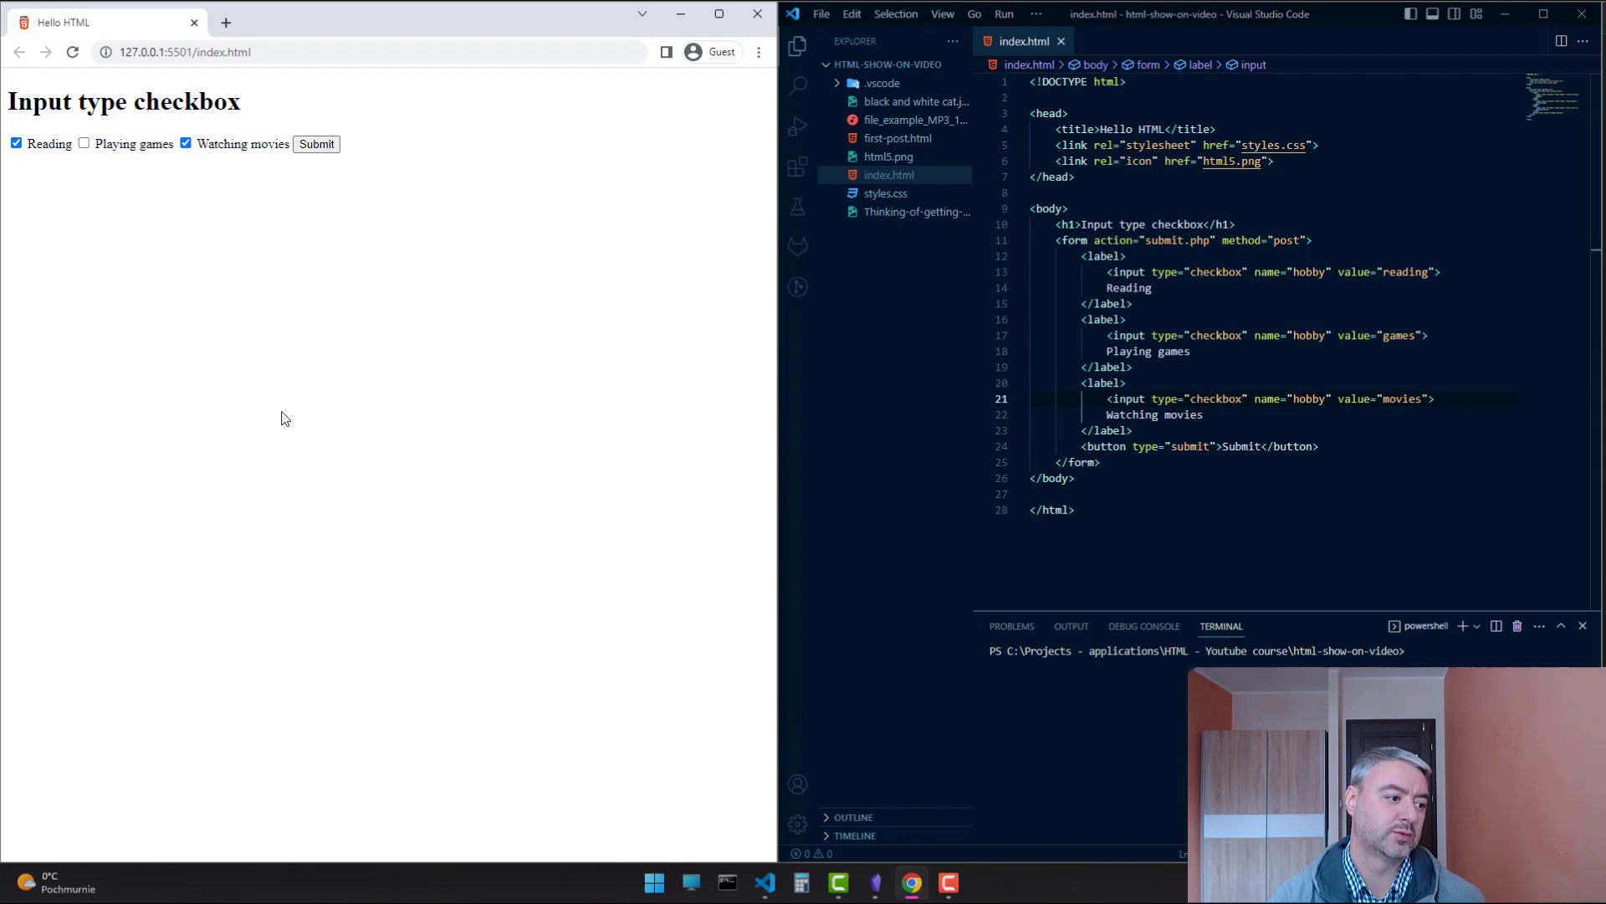
key("F12")
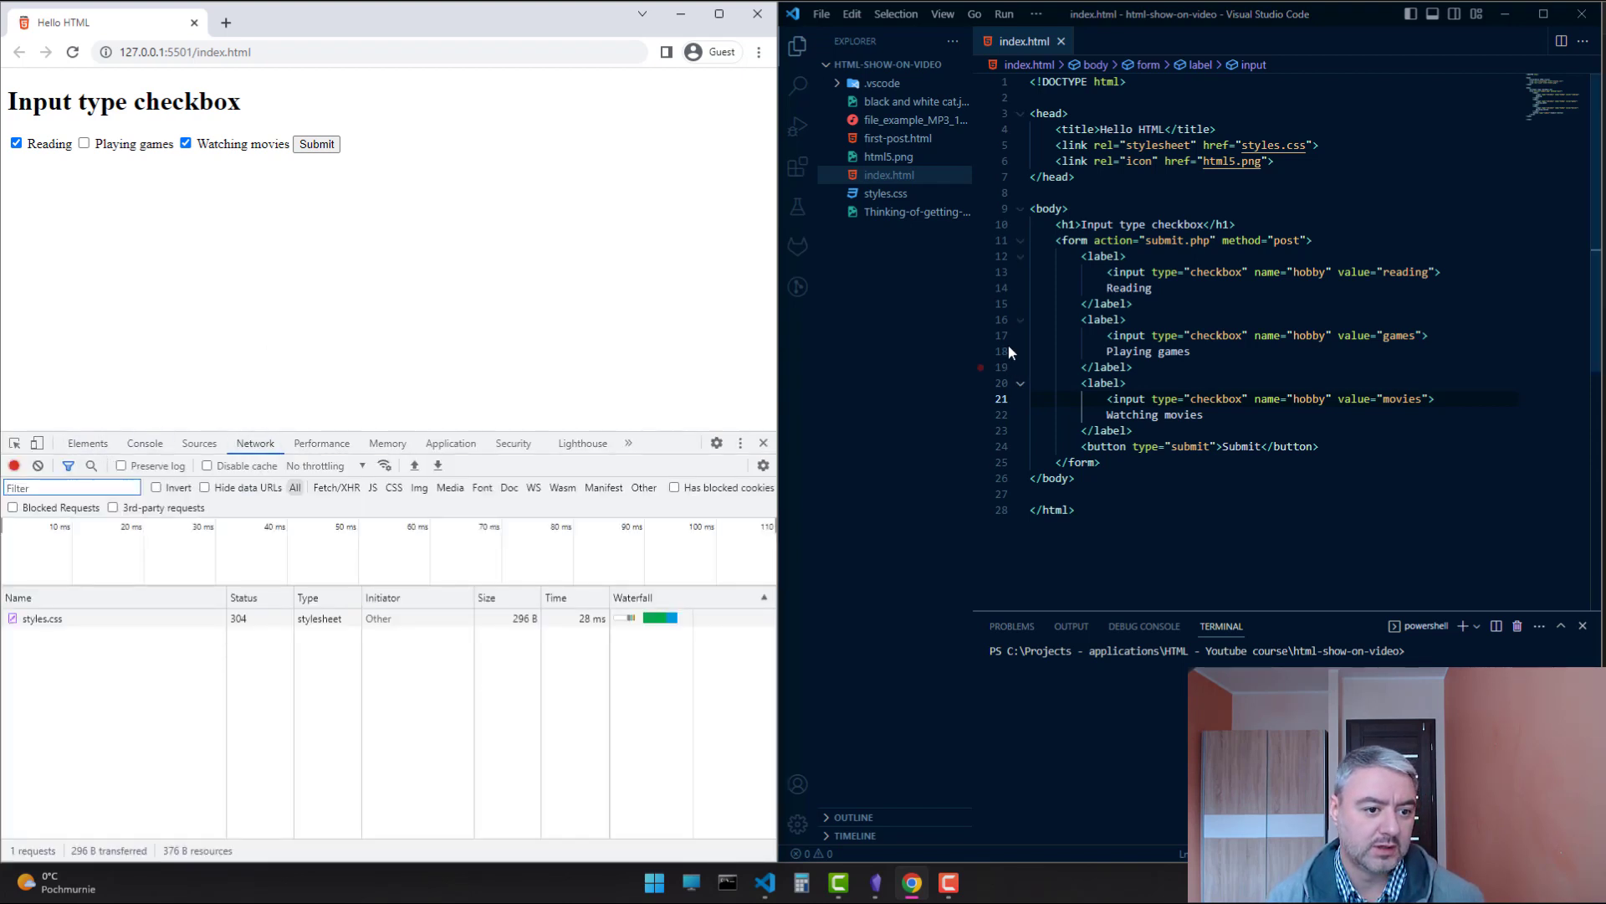
mouse_move(1113, 241)
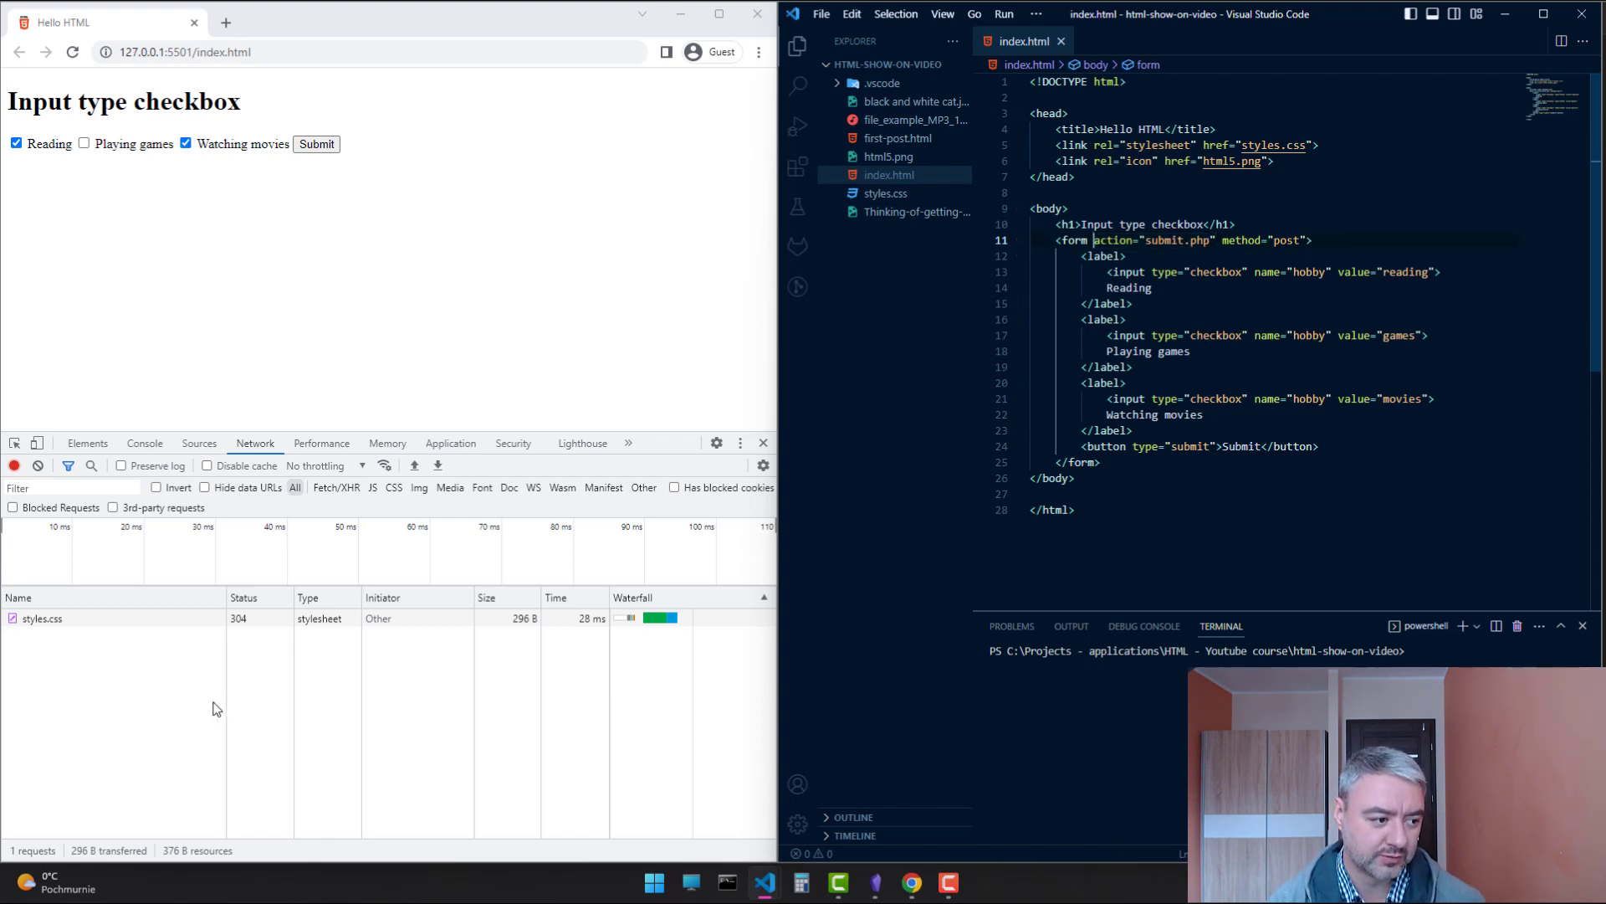
mouse_move(159, 734)
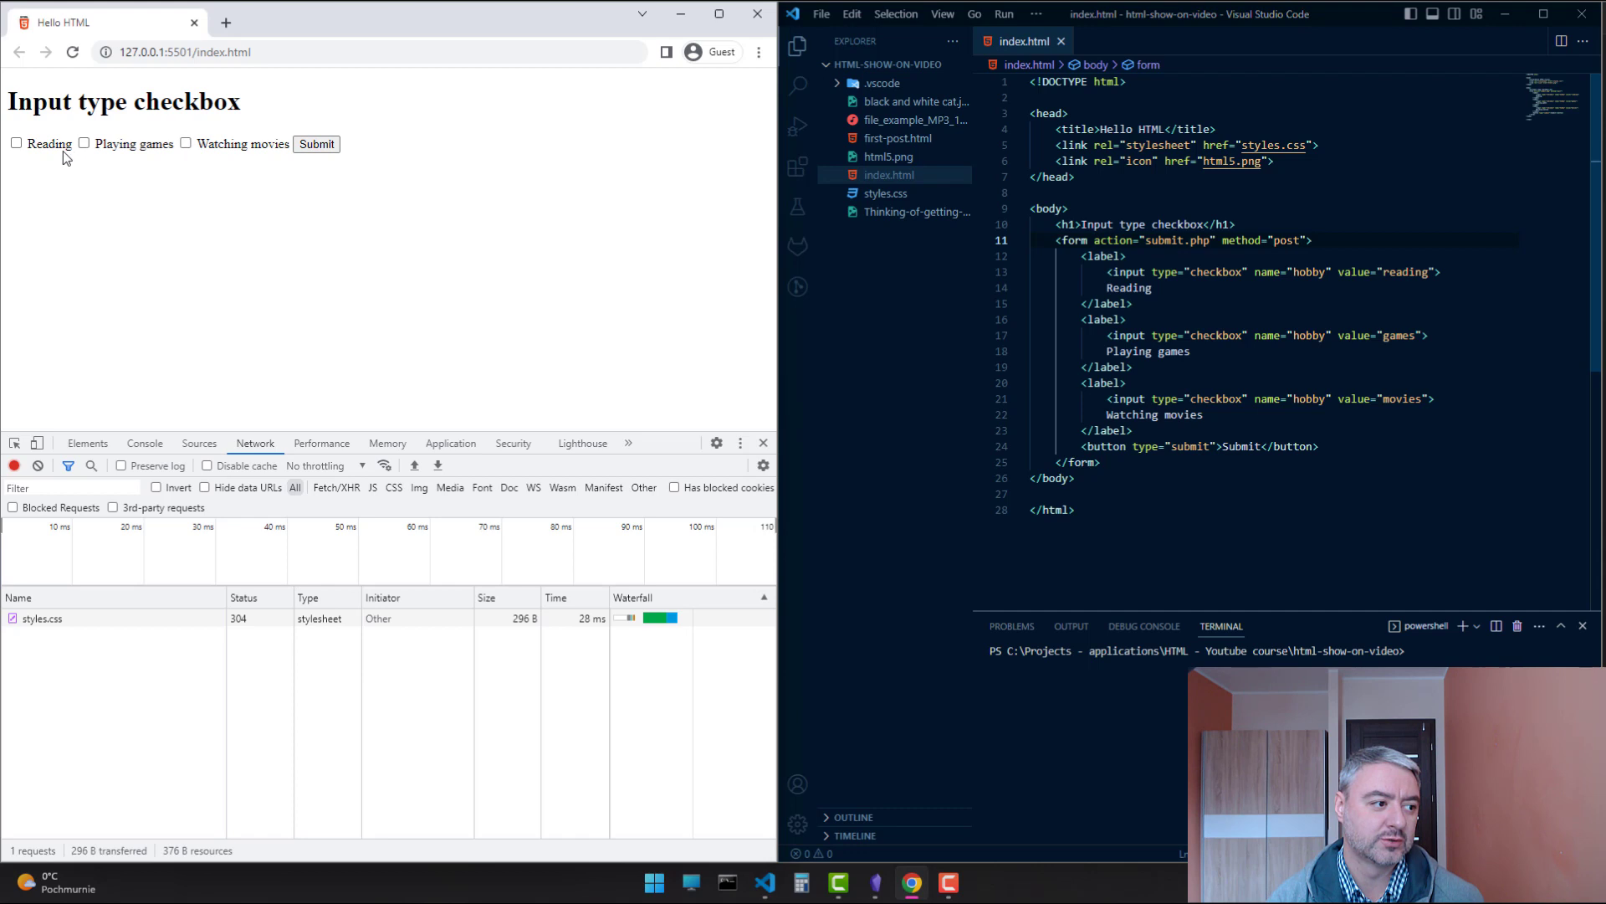
Submit with only Reading ticked and view the submit.php request payload
left_click(15, 144)
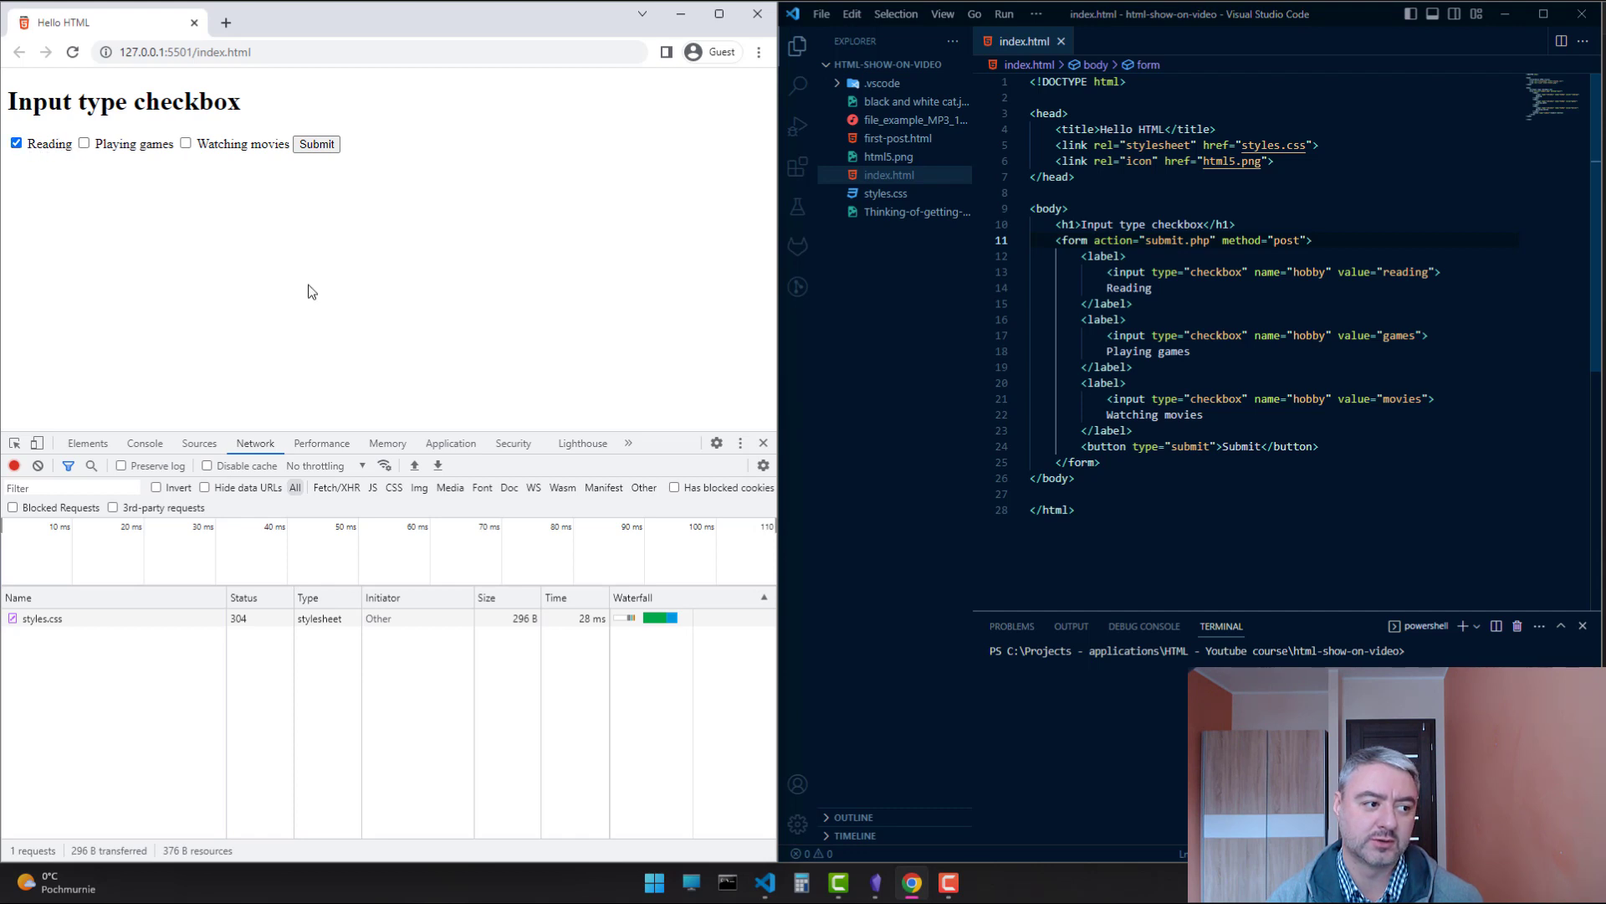
left_click(317, 143)
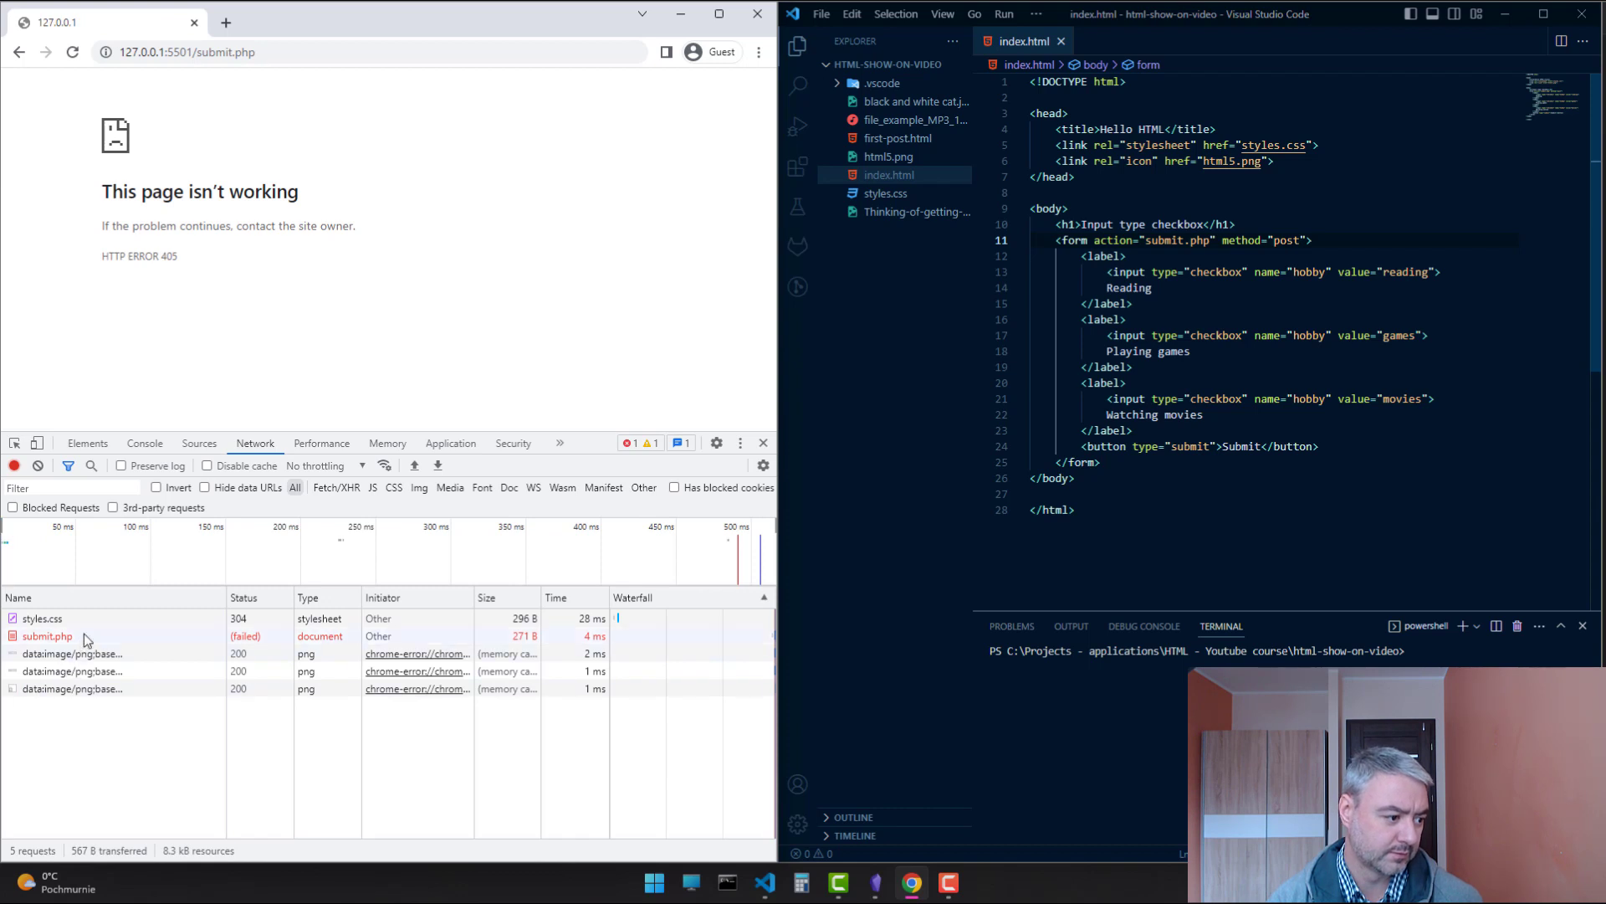
left_click(46, 636)
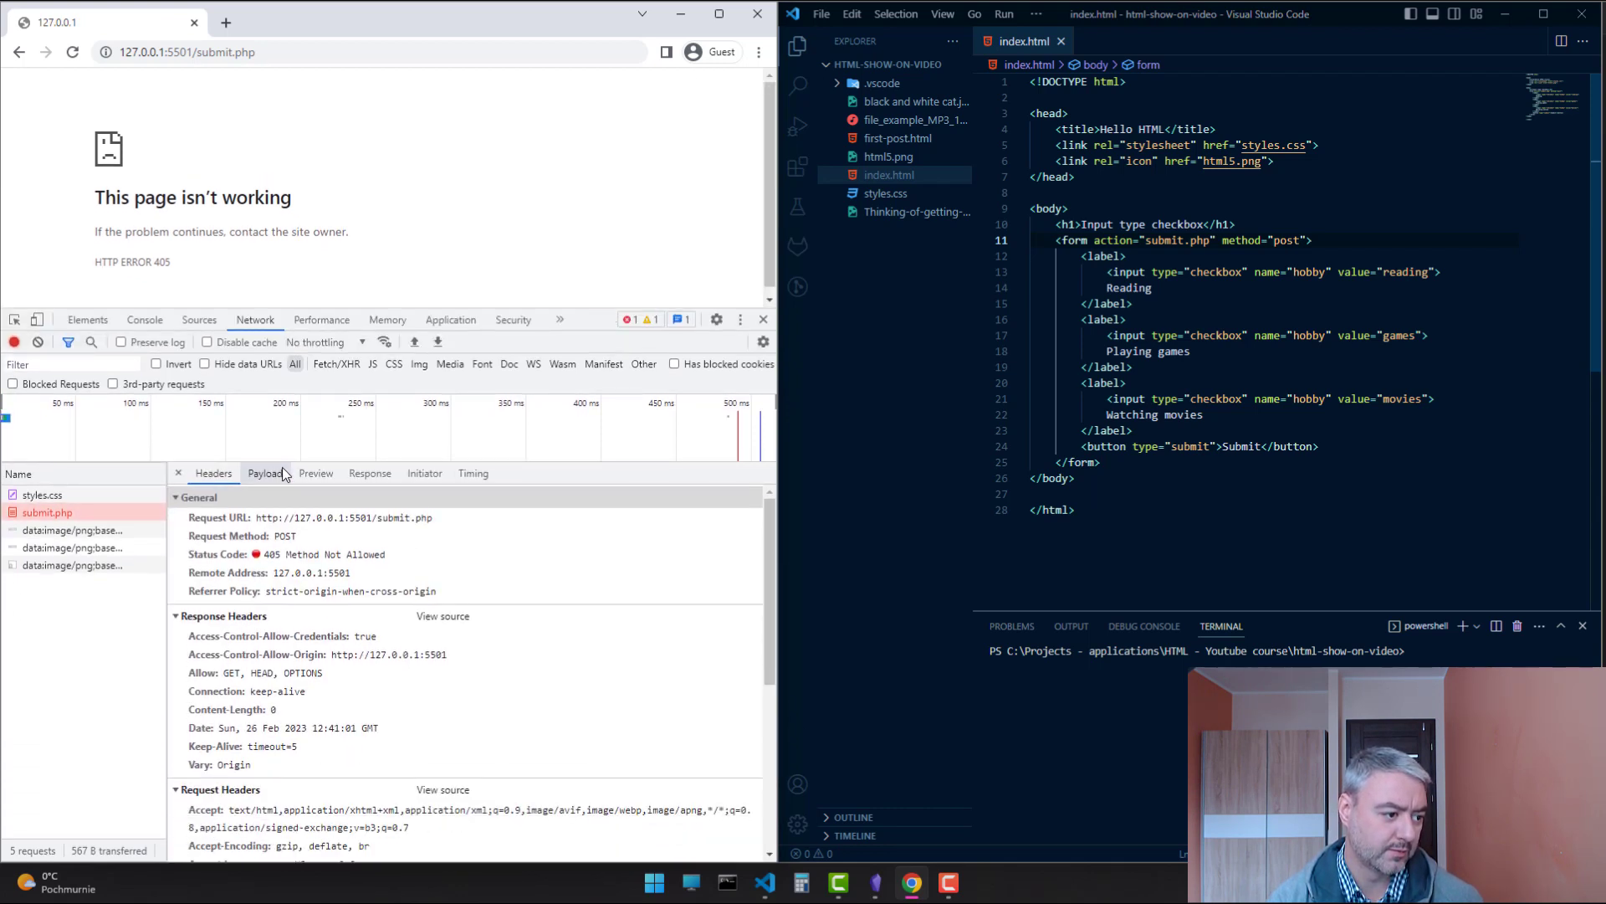
left_click(264, 472)
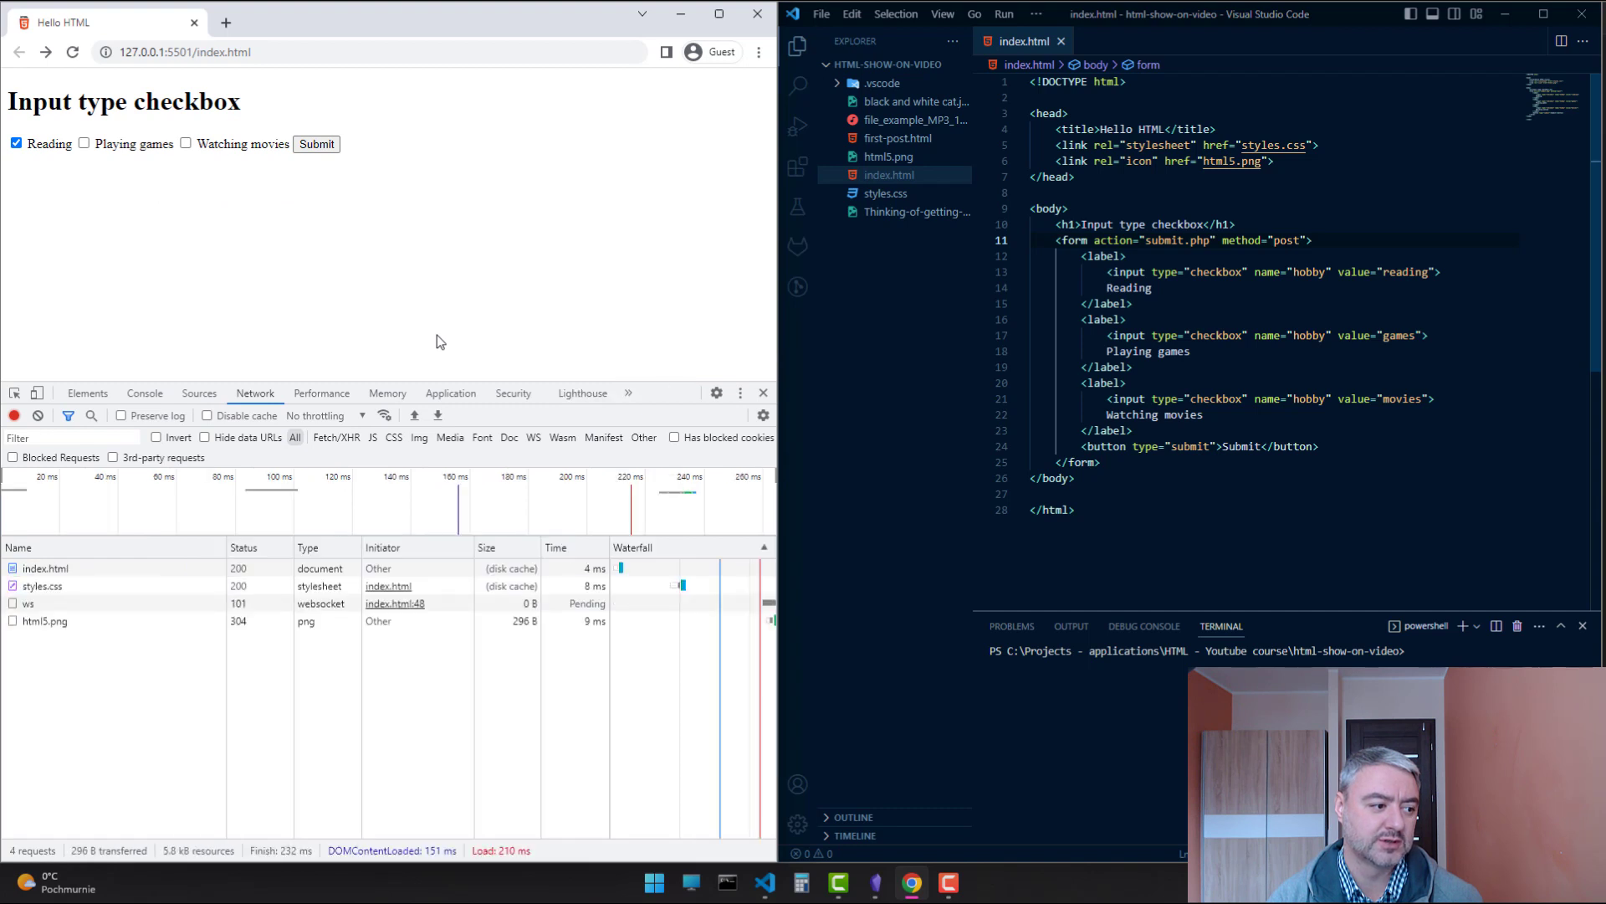
mouse_move(185, 142)
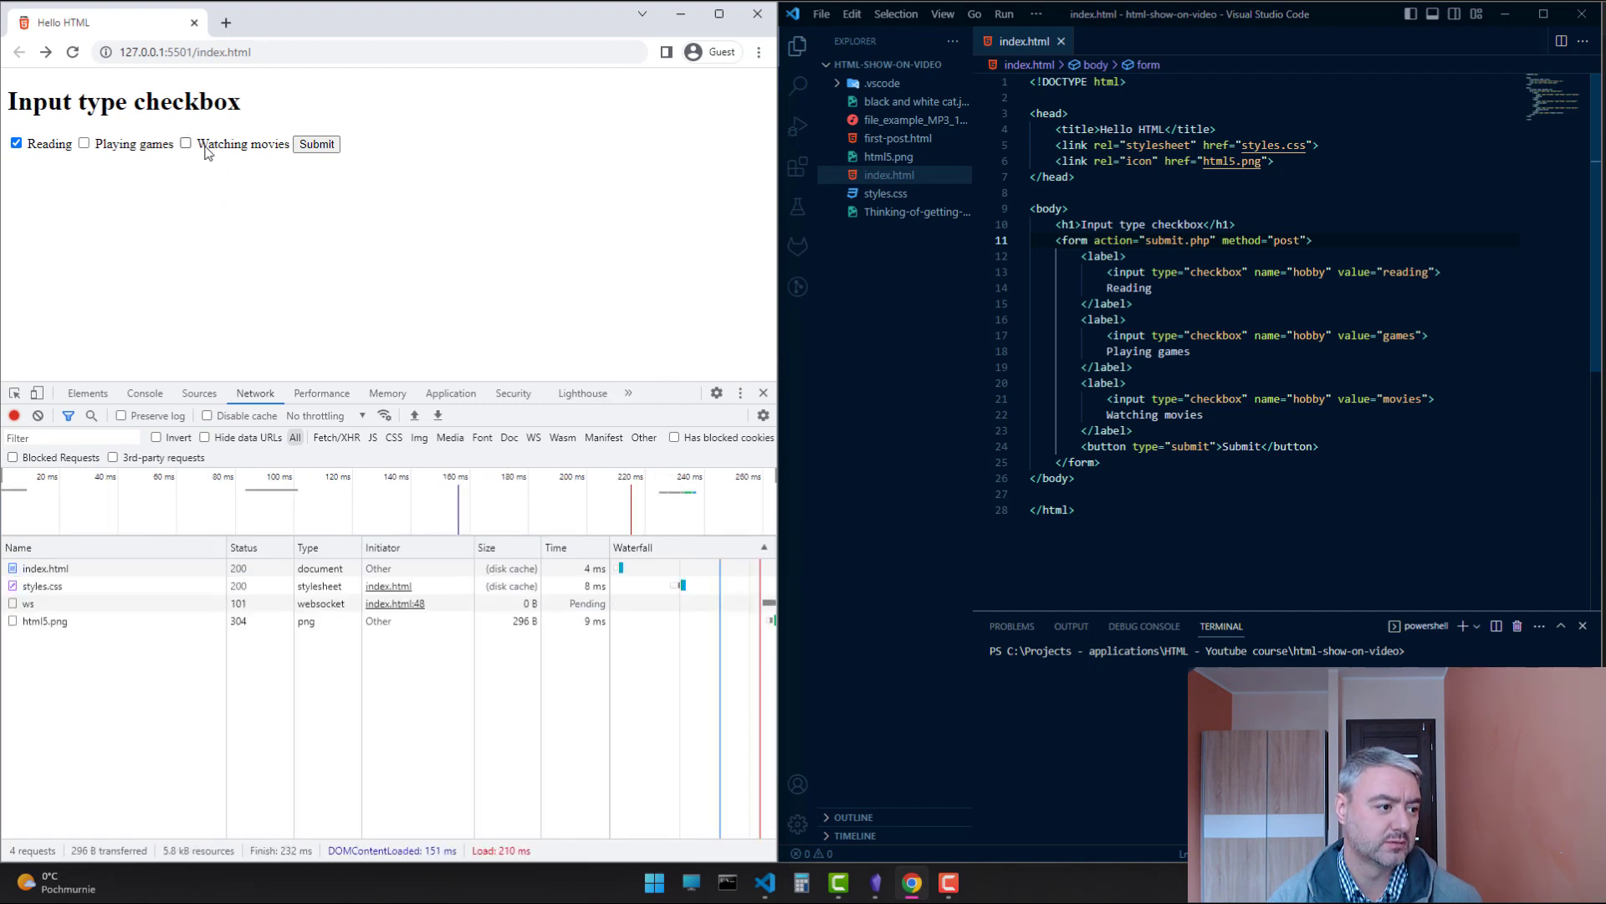
Tick Watching movies, clear the network log, and submit the form again
left_click(186, 143)
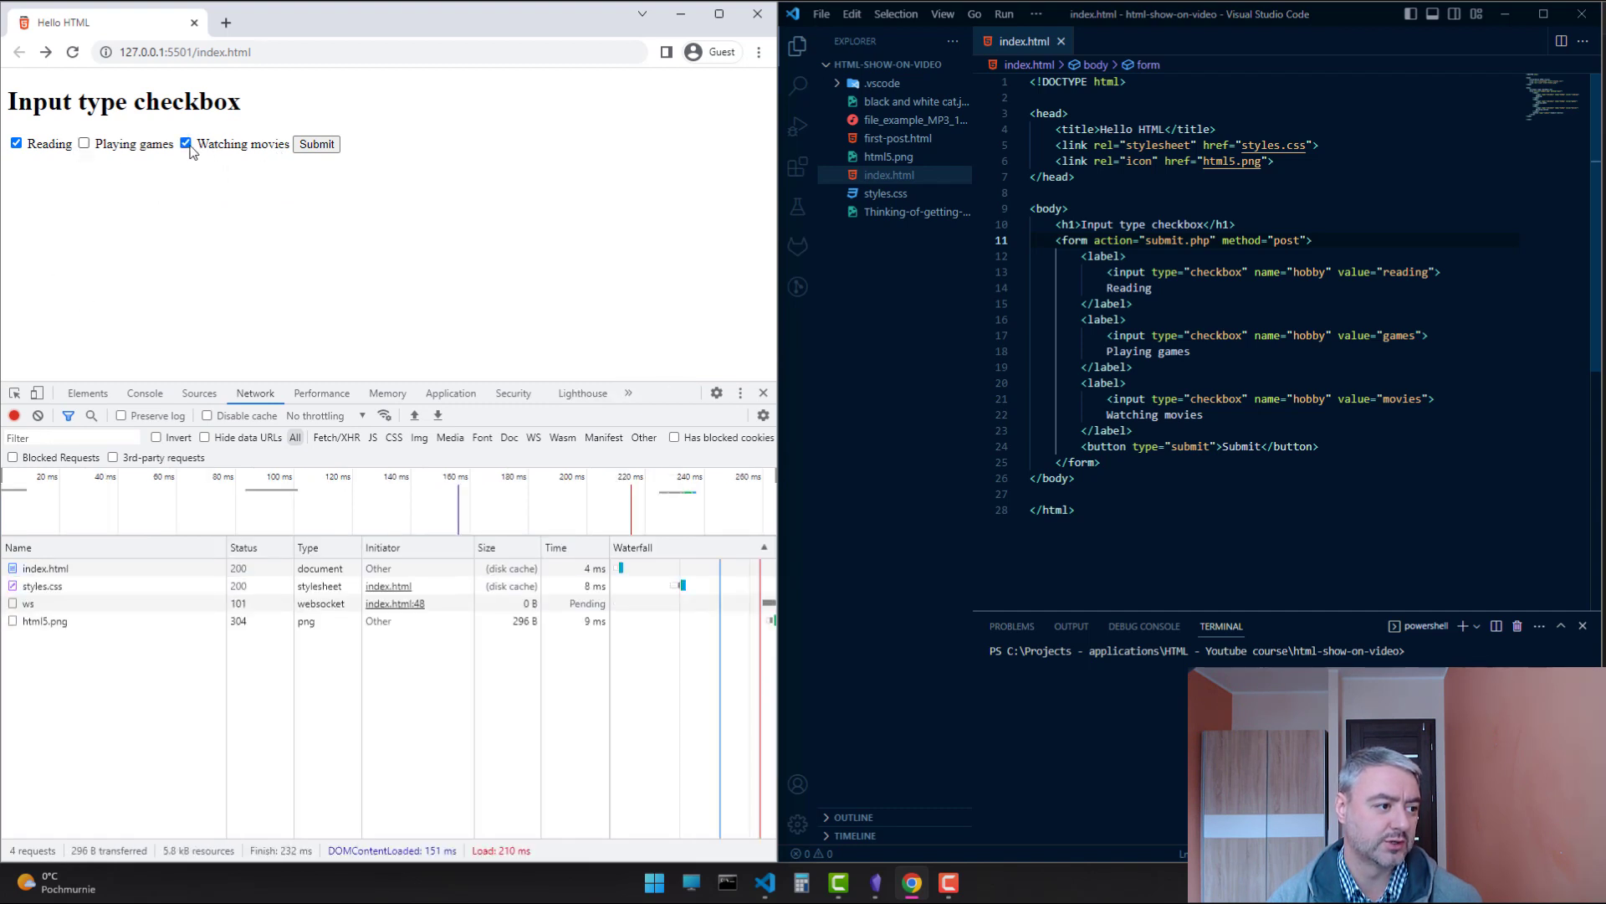
left_click(14, 415)
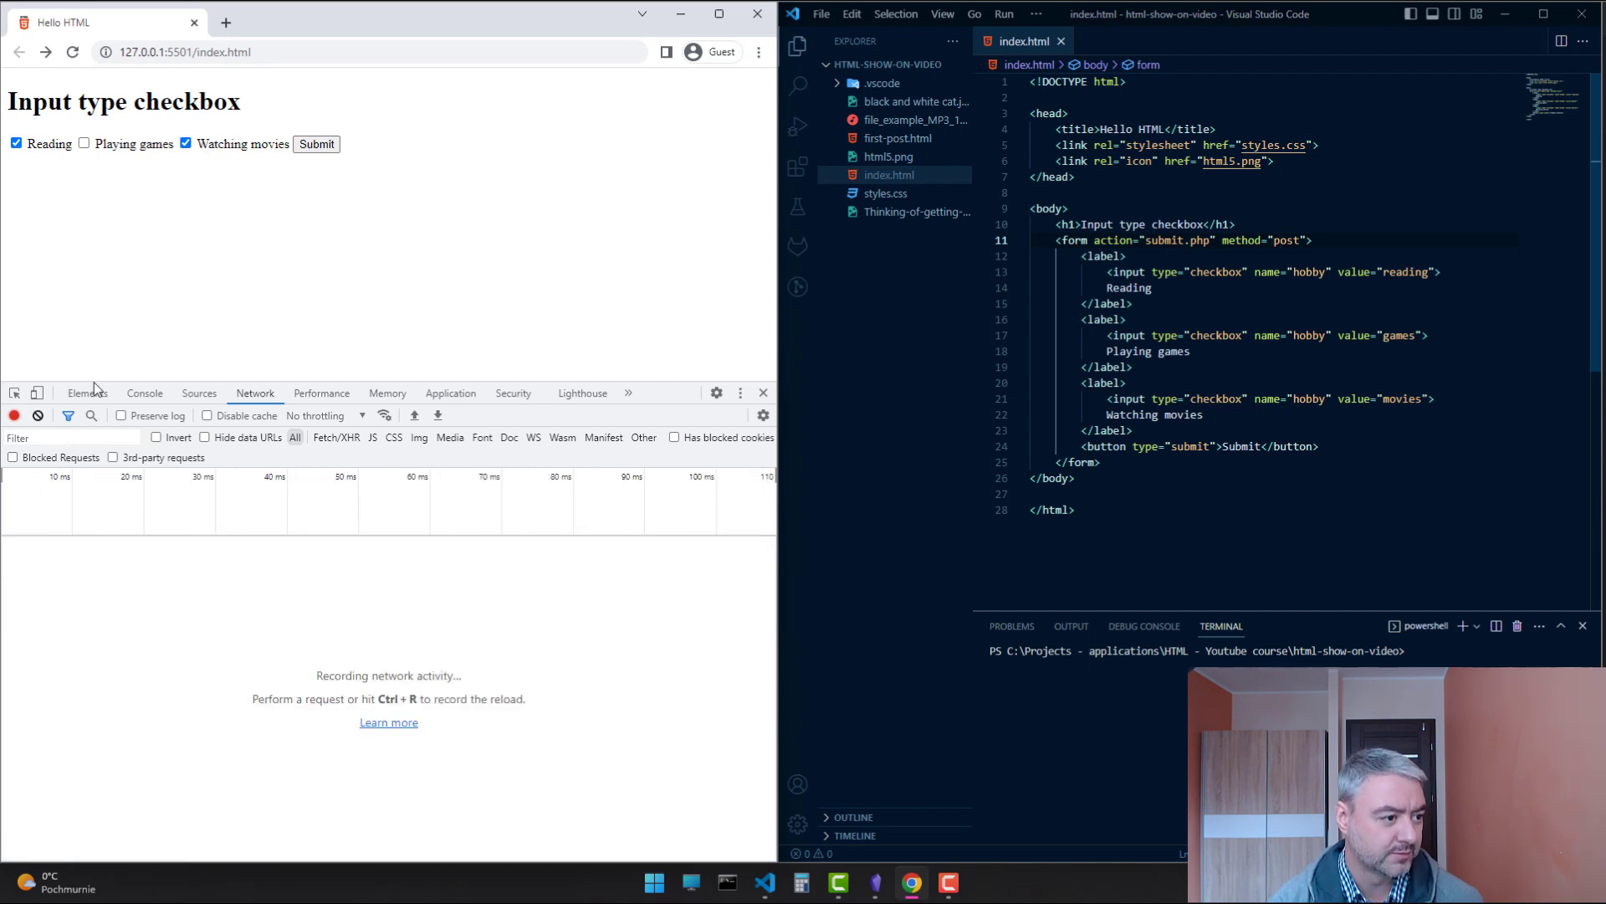
left_click(315, 143)
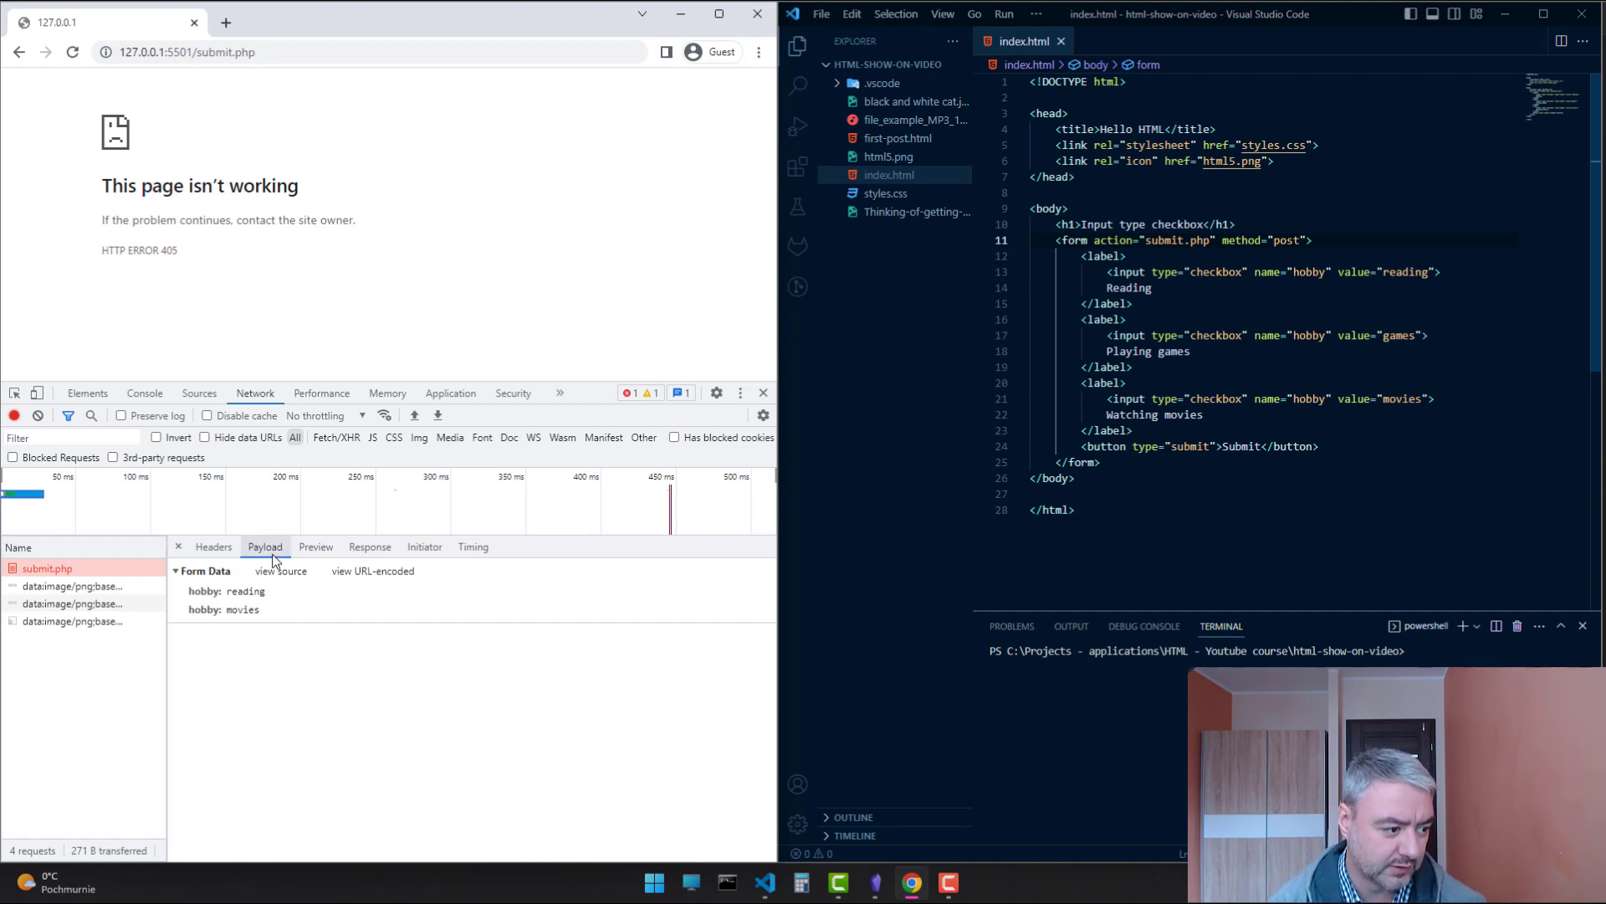
mouse_move(195, 595)
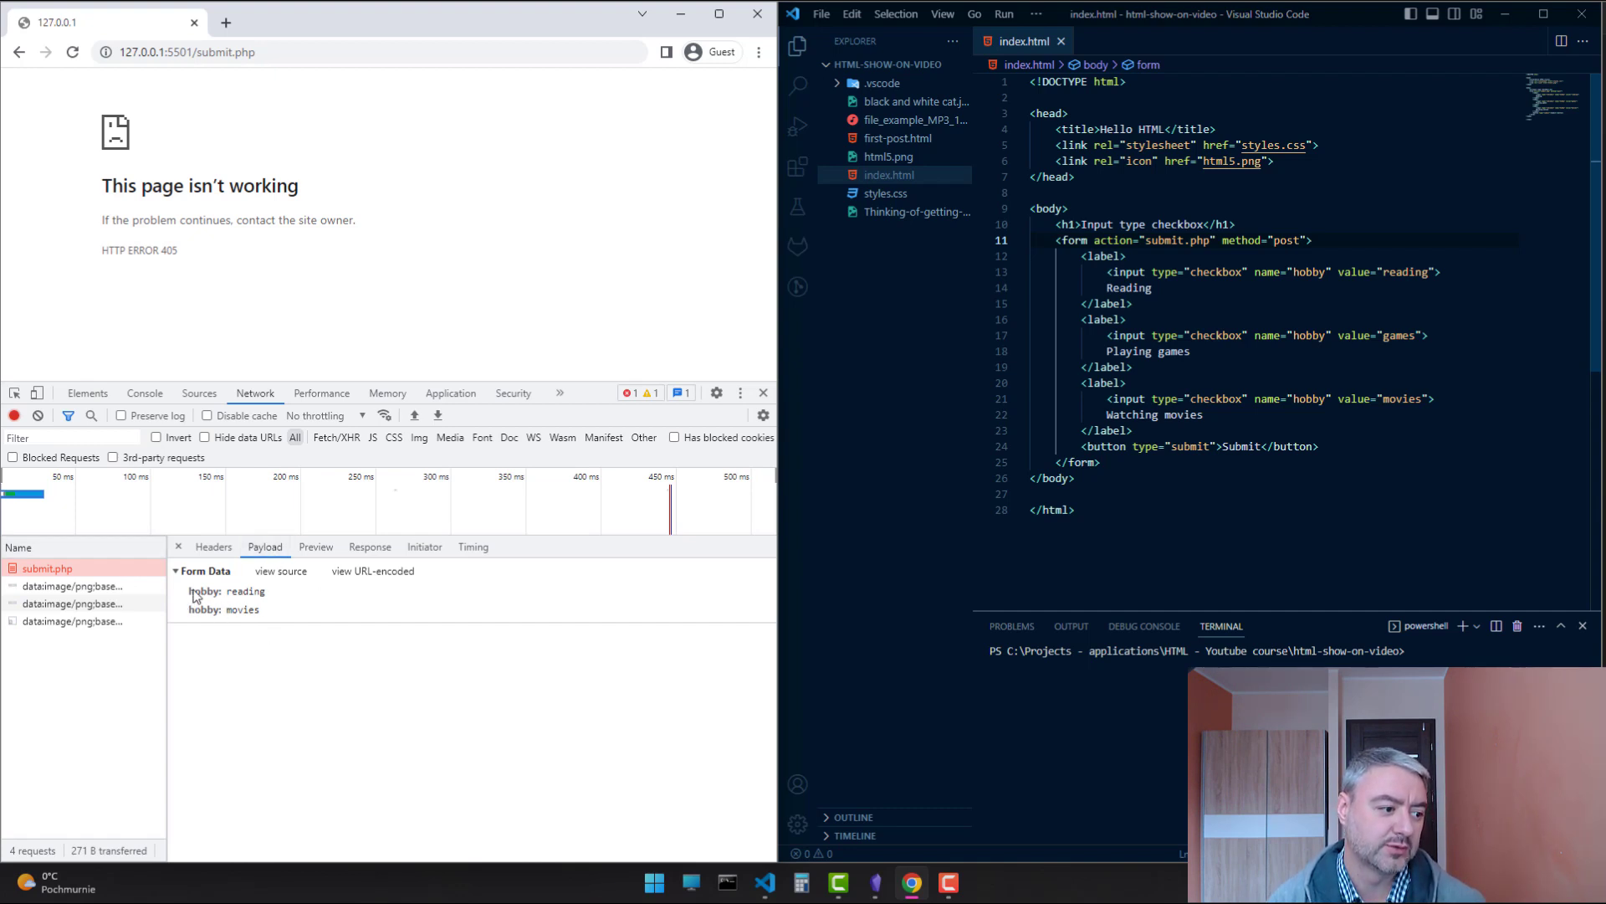